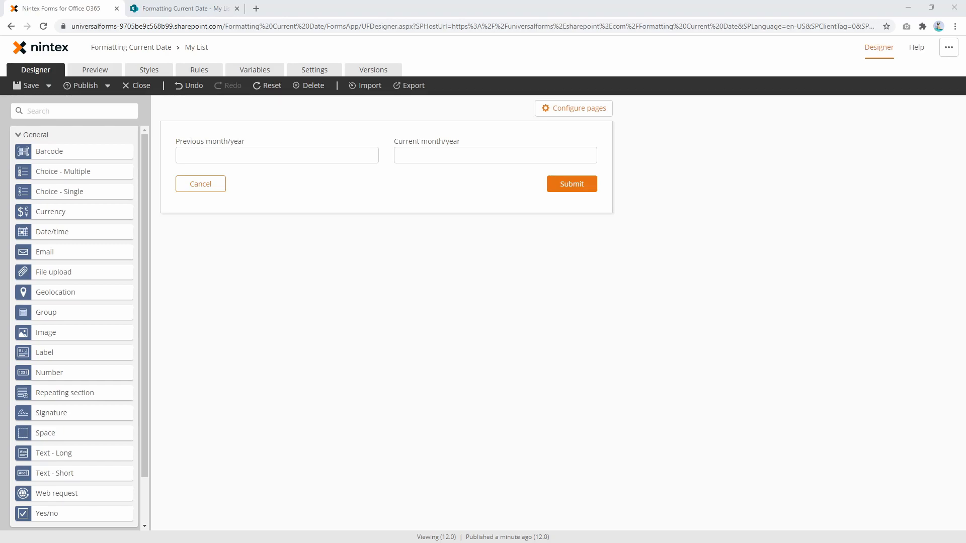
Add a bold label reading 'Previous month/year:' and 'Current month/year:' below the two fields.
left_click(277, 155)
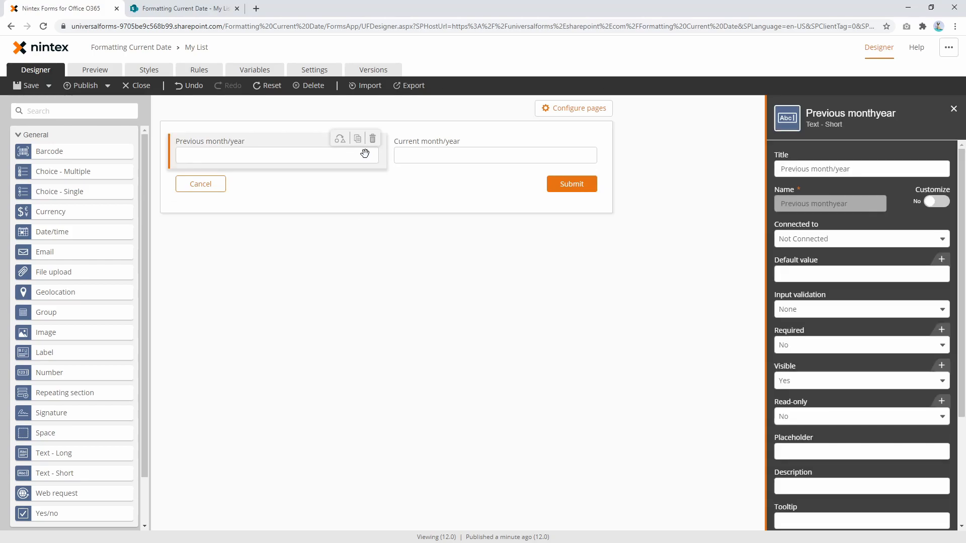
mouse_move(744, 159)
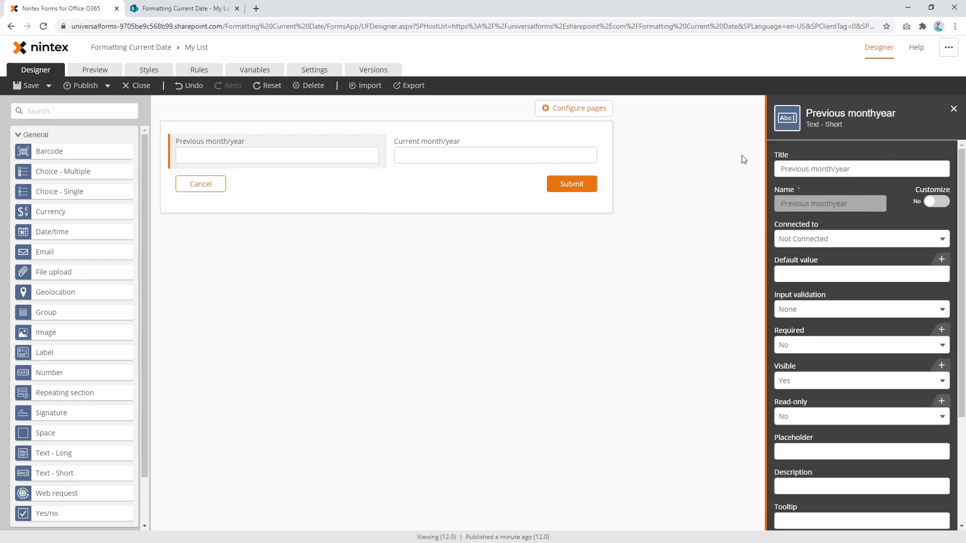
mouse_move(54, 354)
type("Previous month/year")
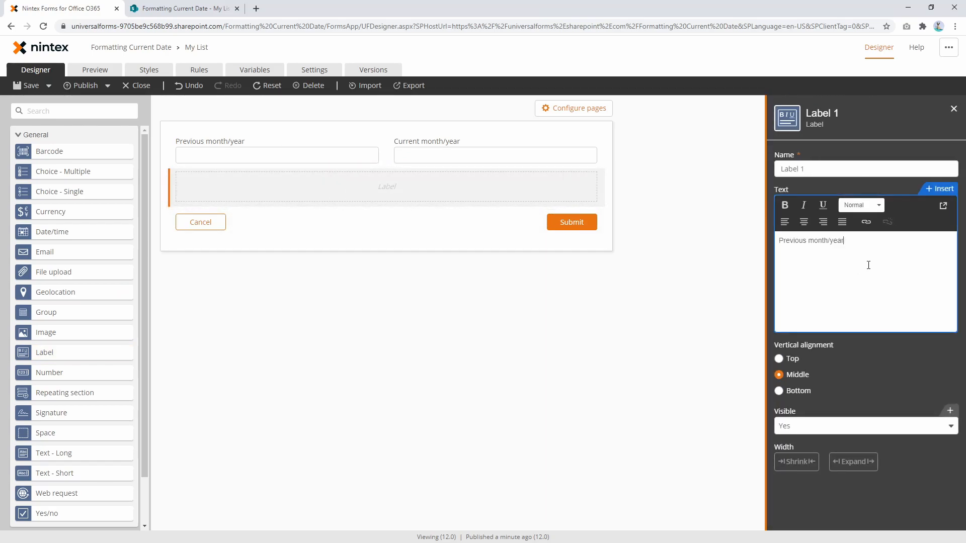
type(":")
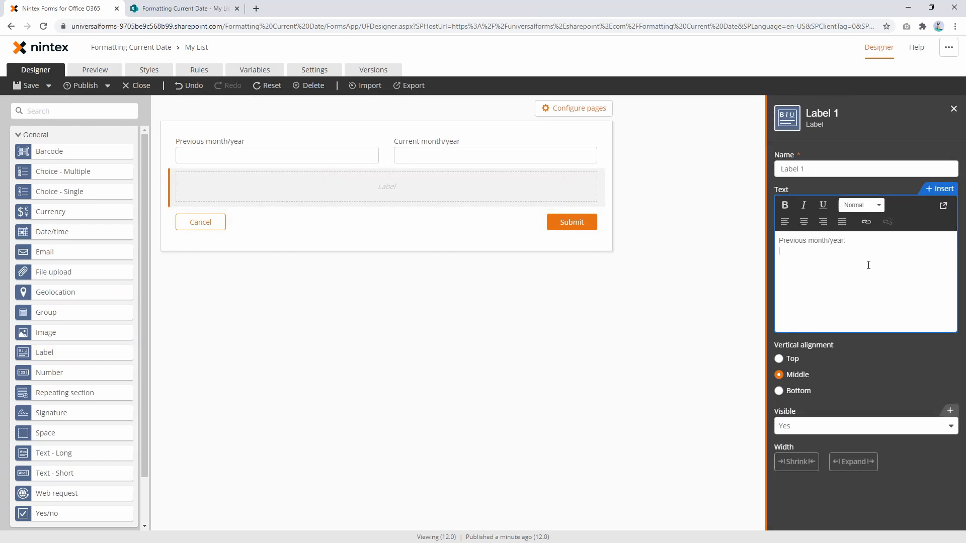
type("Previous month/year:")
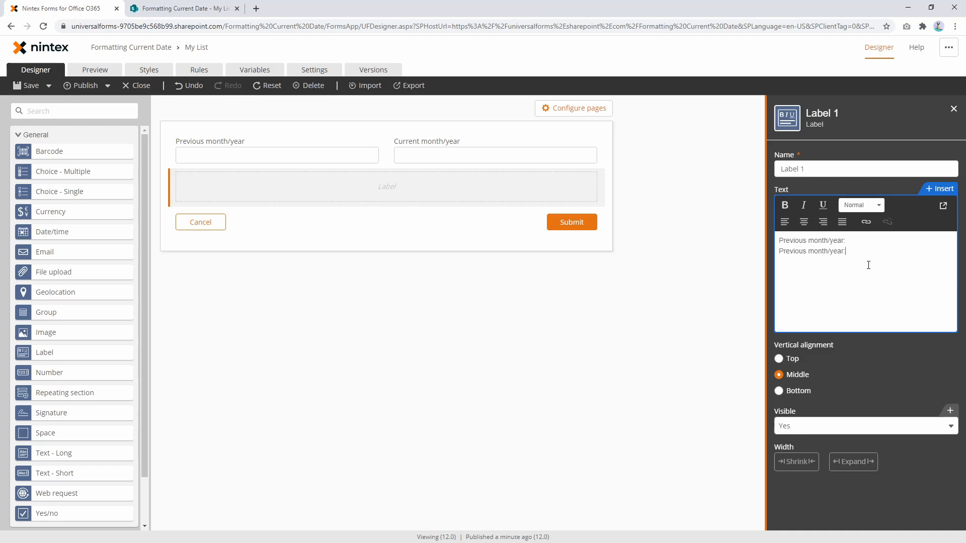
type("Current month/year:")
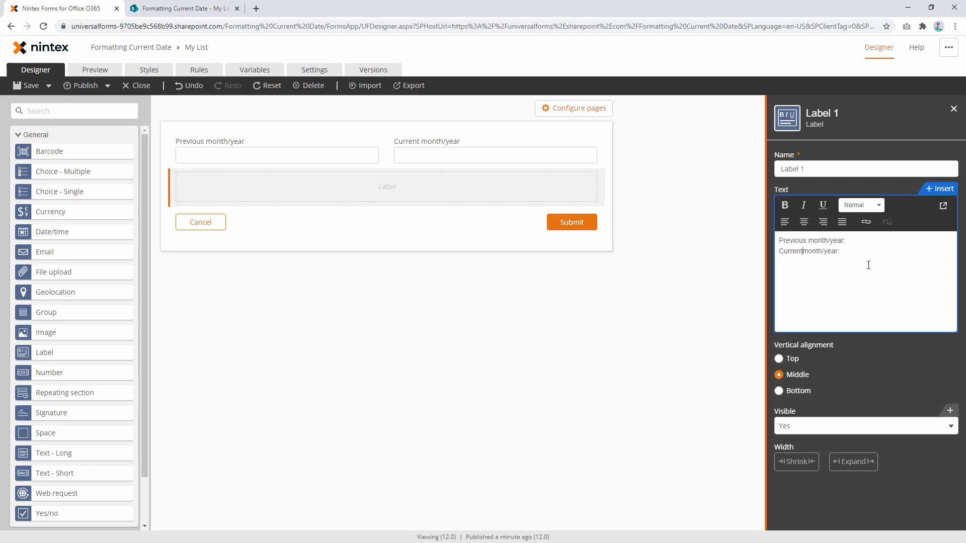
triple_click(809, 251)
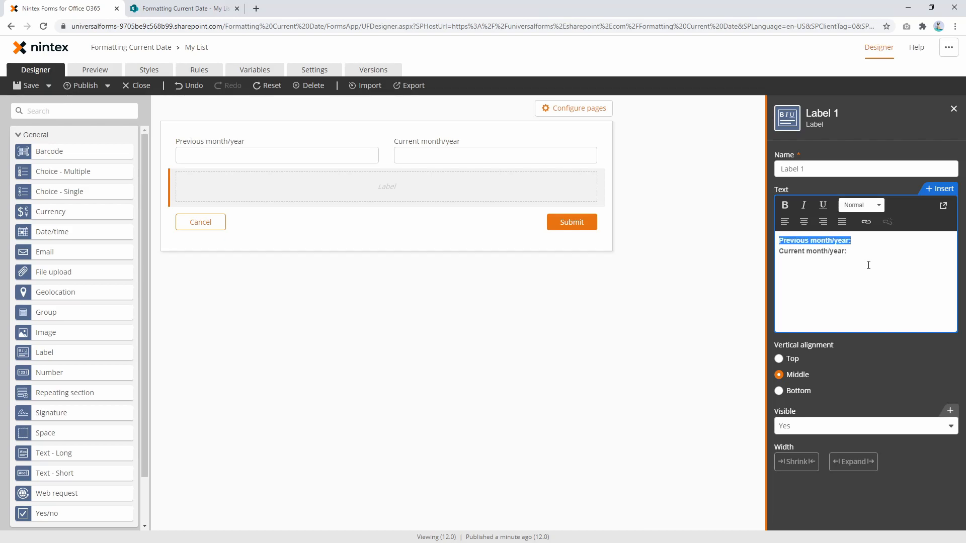
left_click(845, 251)
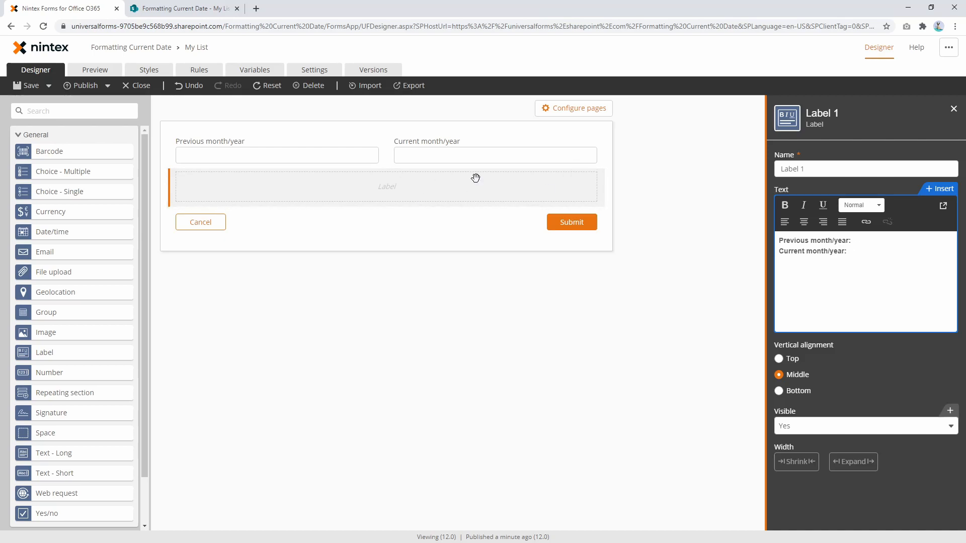
mouse_move(412, 380)
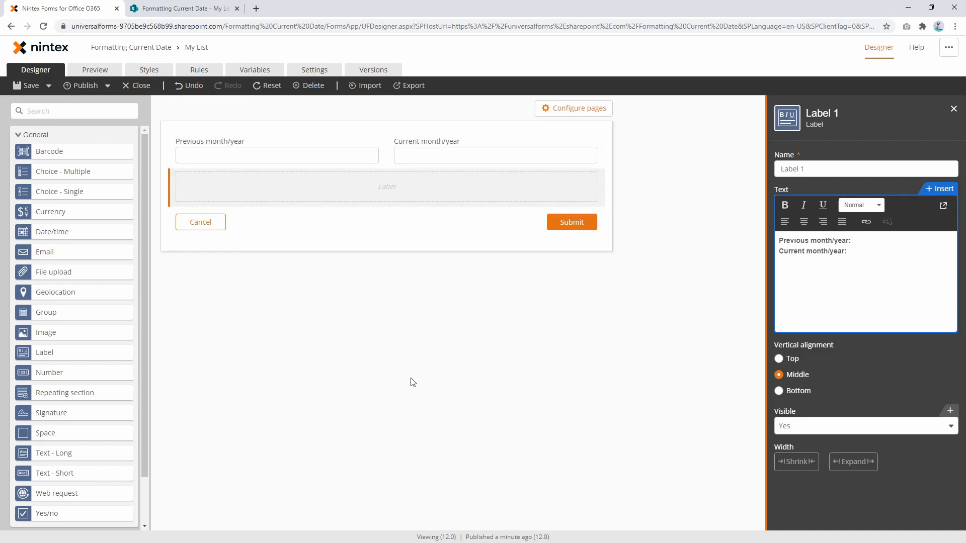
mouse_move(145, 130)
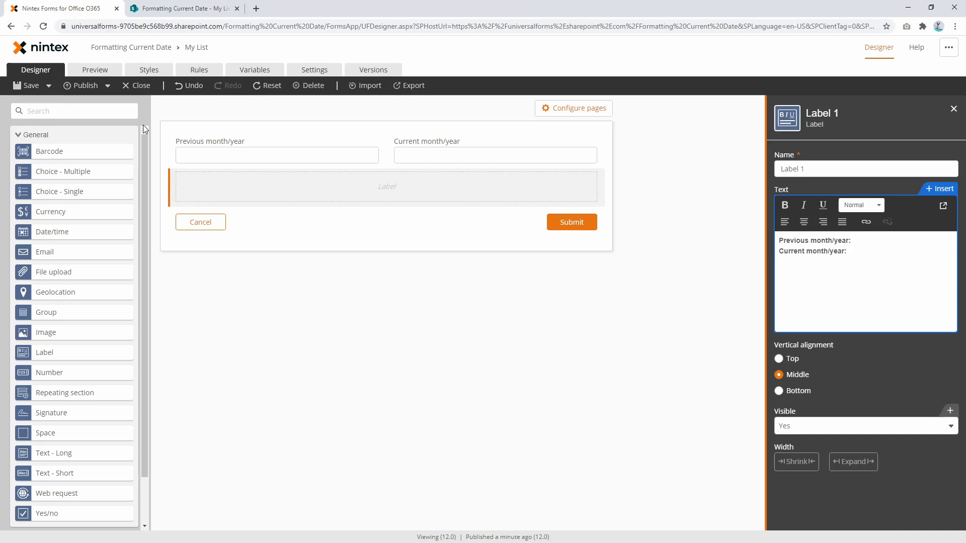
Review the Current Month and Year variable and the formatDate function help in the lookup.
left_click(254, 70)
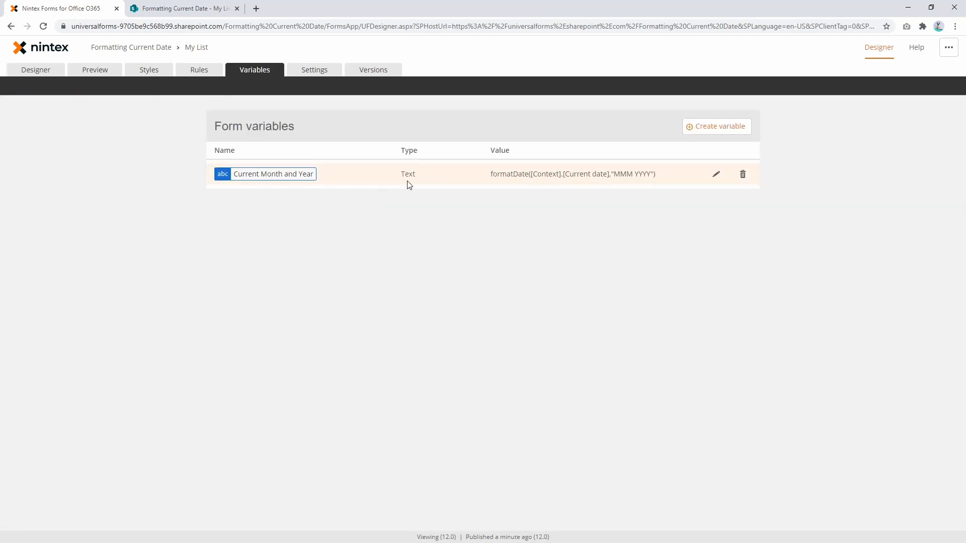
mouse_move(716, 176)
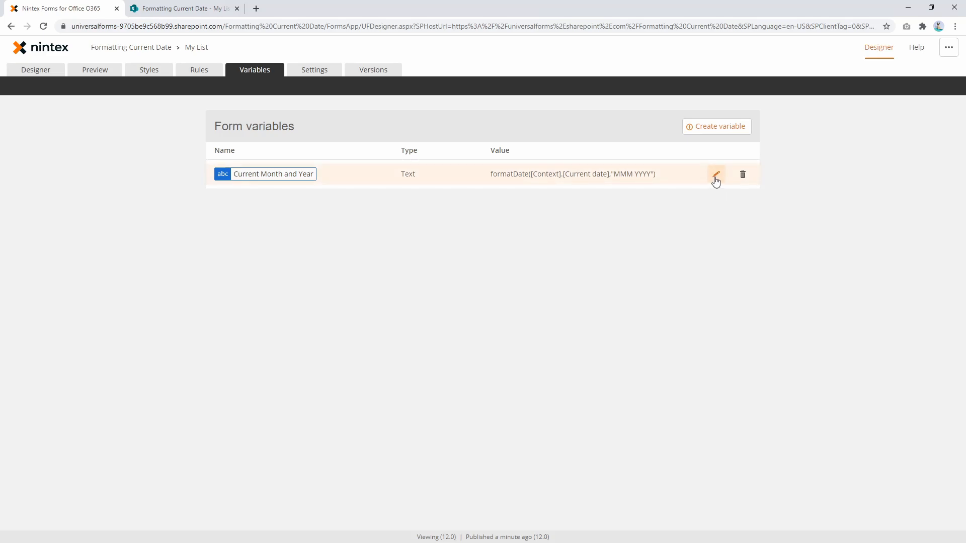
left_click(716, 175)
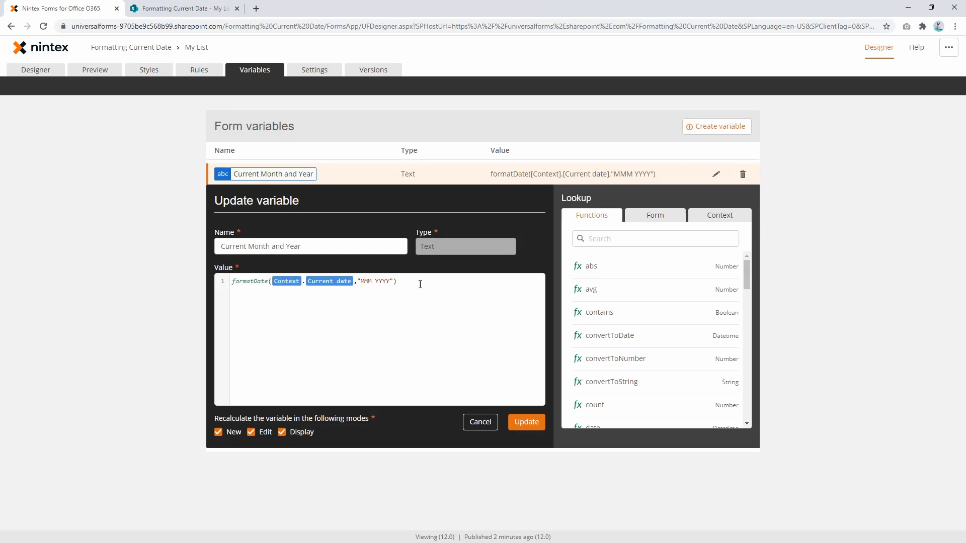
left_click(655, 239)
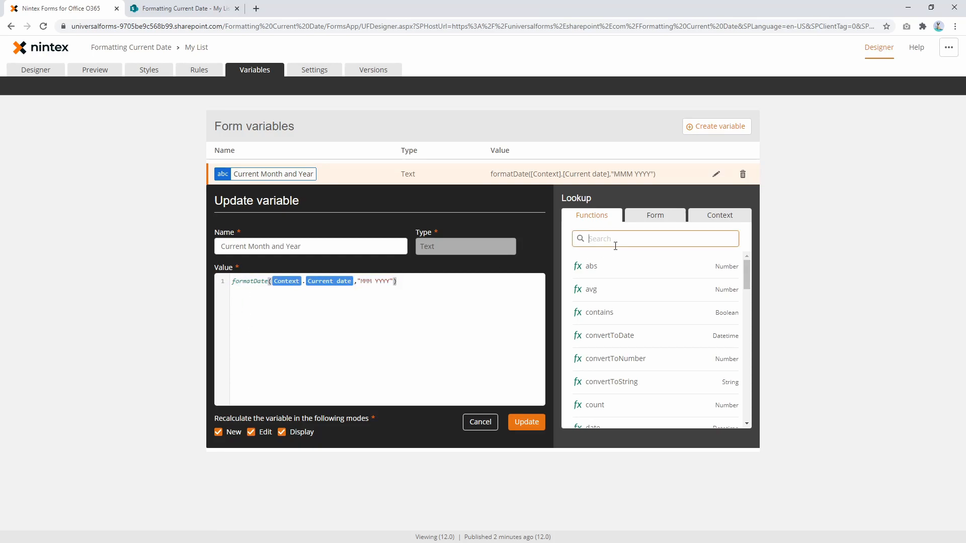
type("forma")
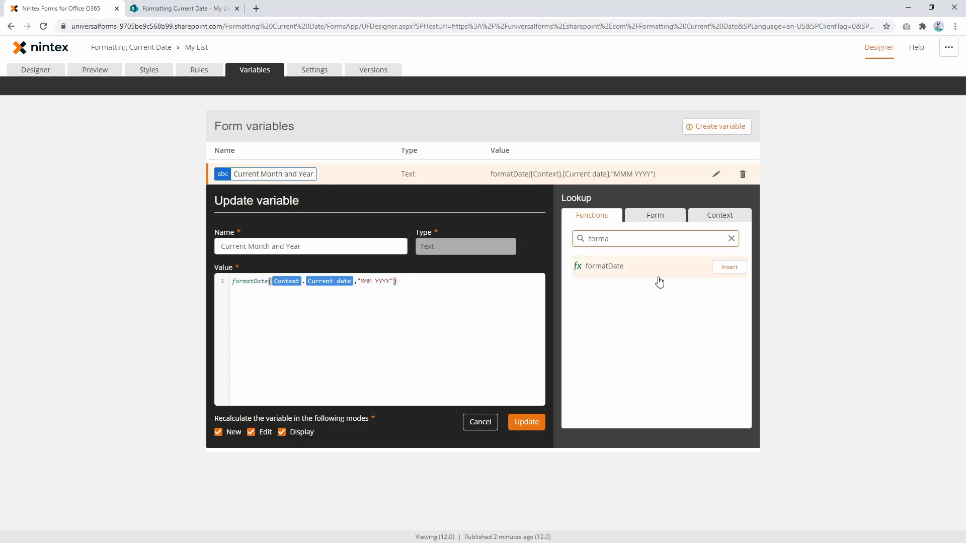
mouse_move(688, 268)
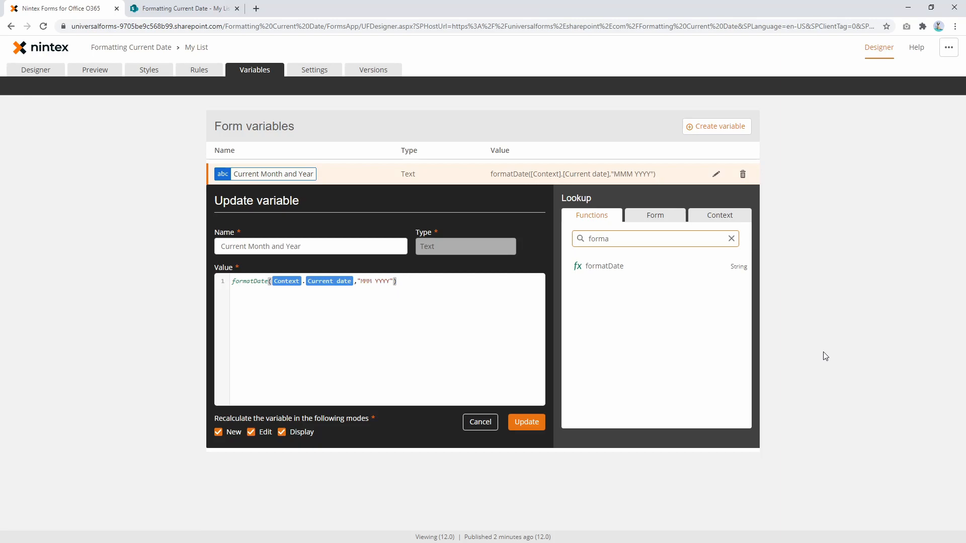
left_click(603, 266)
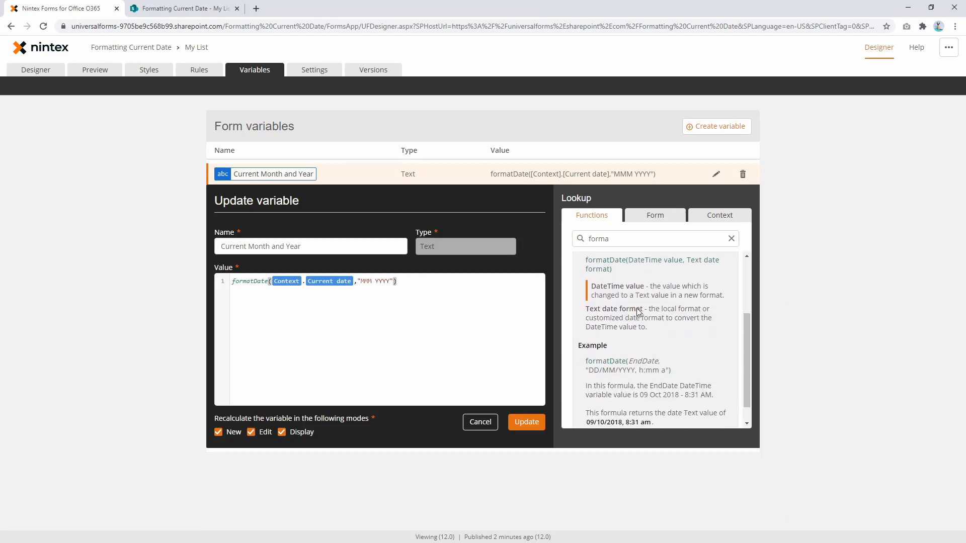
mouse_move(640, 278)
type("date")
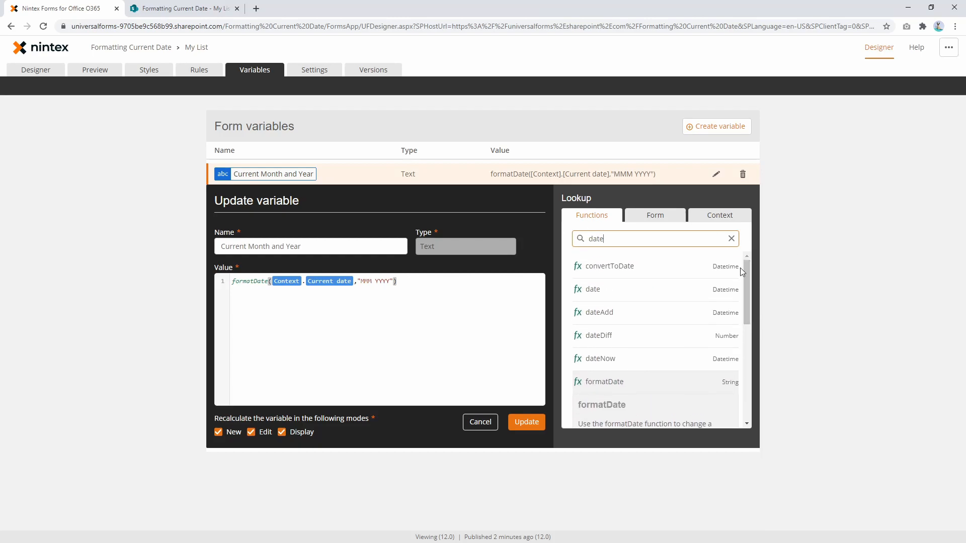
mouse_move(742, 316)
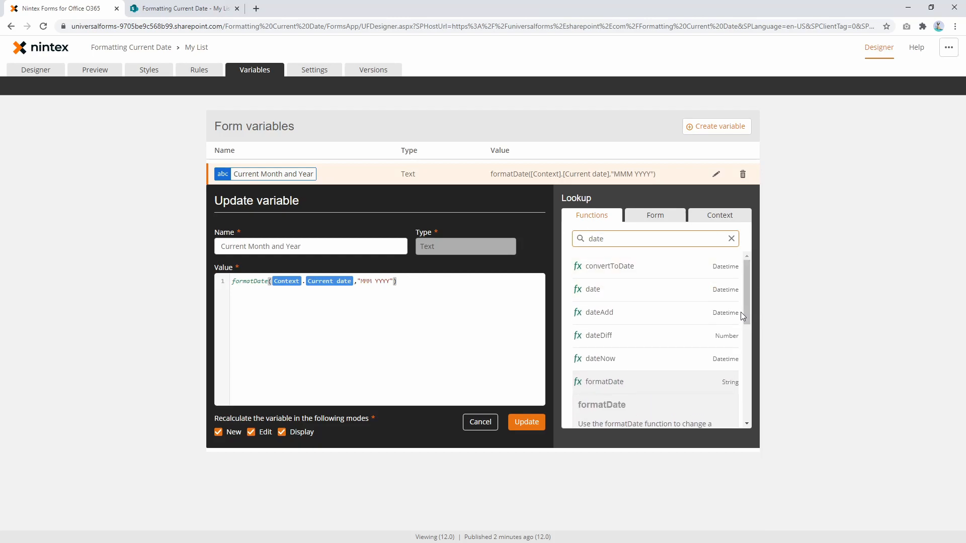
mouse_move(741, 344)
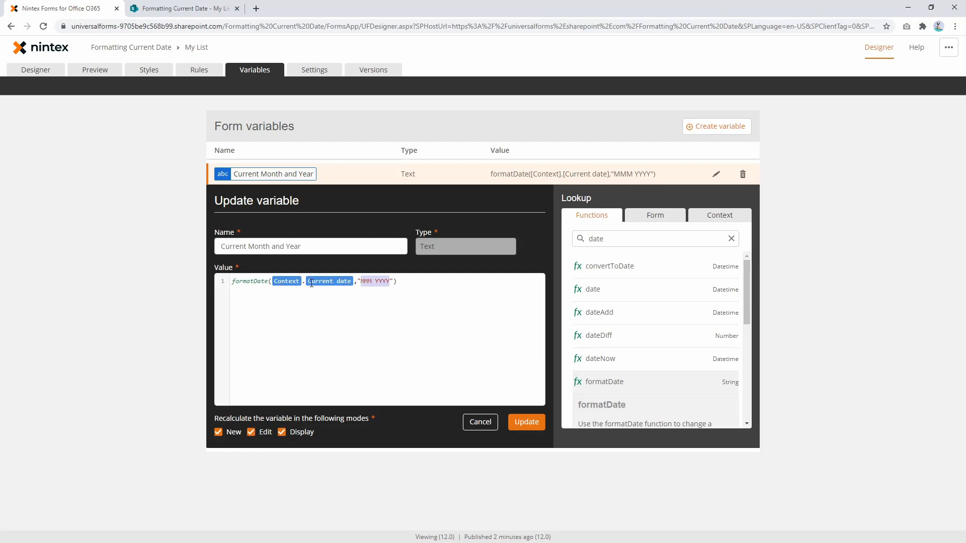
Browse the Context values usable in formulas, then keep the variable formatting the date as MMM YYYY.
left_click(719, 214)
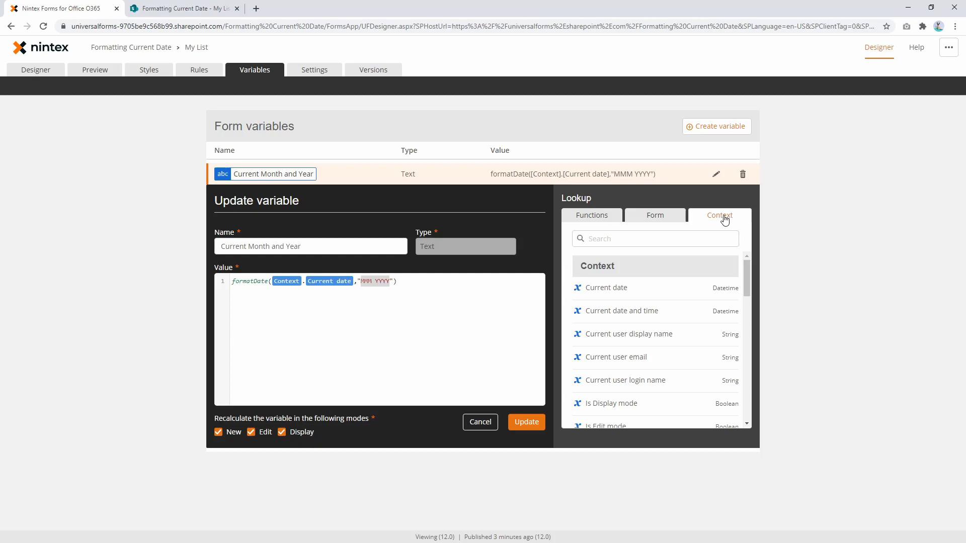
mouse_move(744, 254)
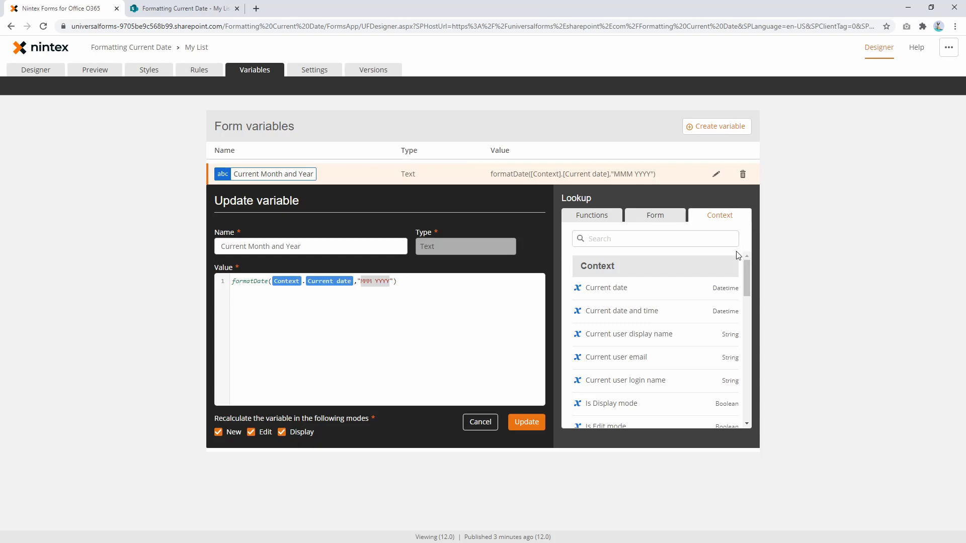
scroll("down", 3)
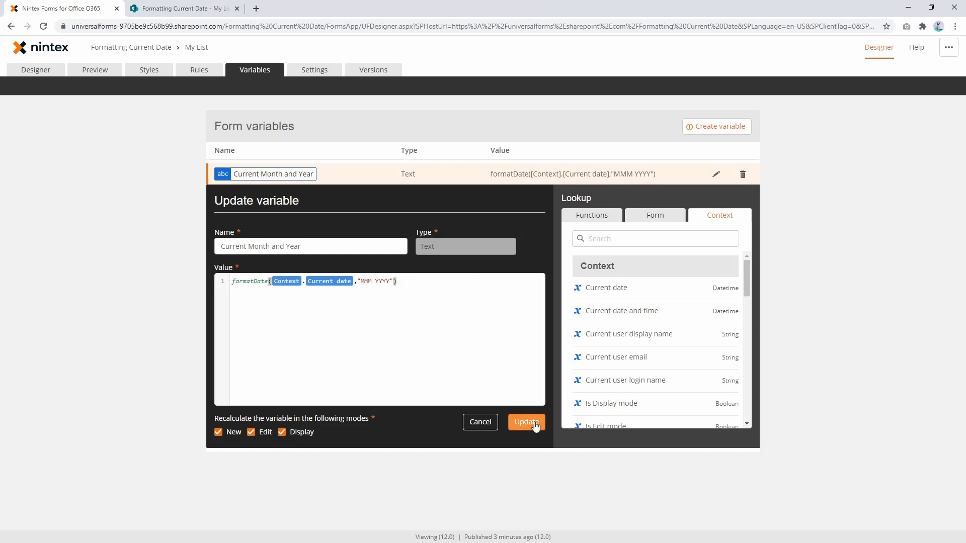
left_click(526, 421)
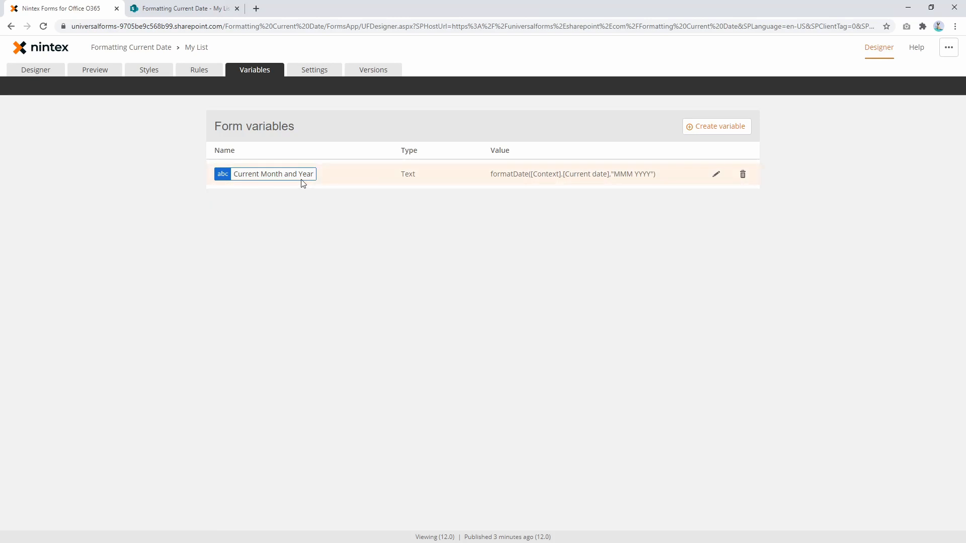
Insert the Current Month and Year variable into the label after 'Current month/year:'.
left_click(36, 70)
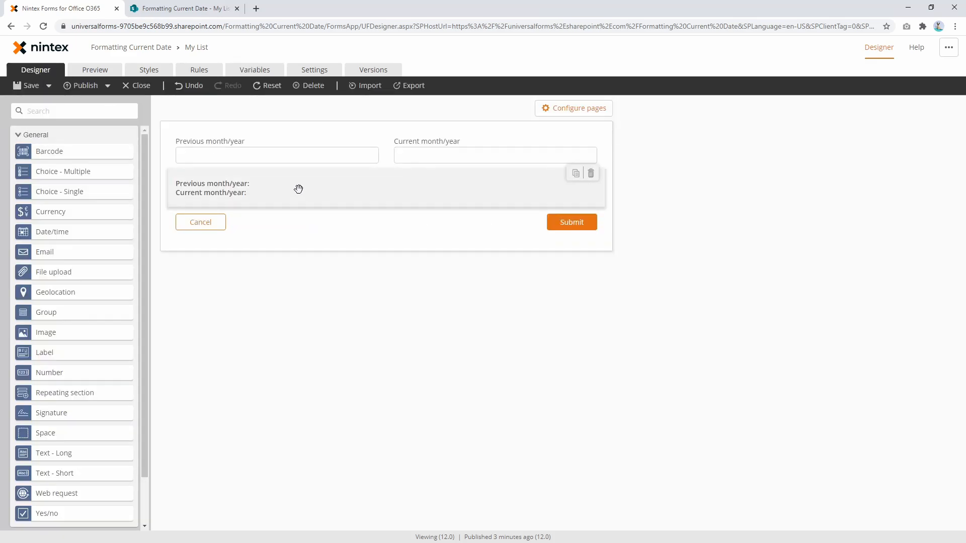
left_click(299, 189)
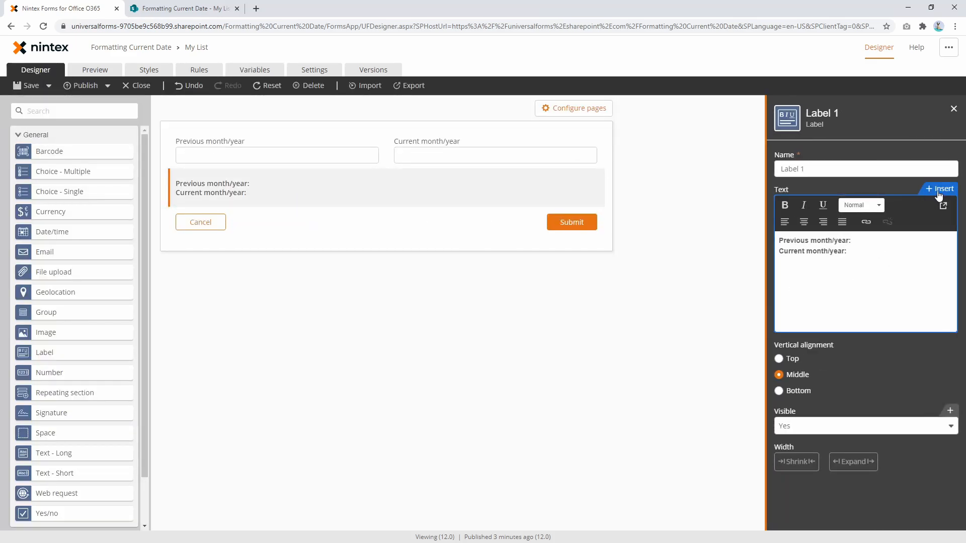
left_click(940, 189)
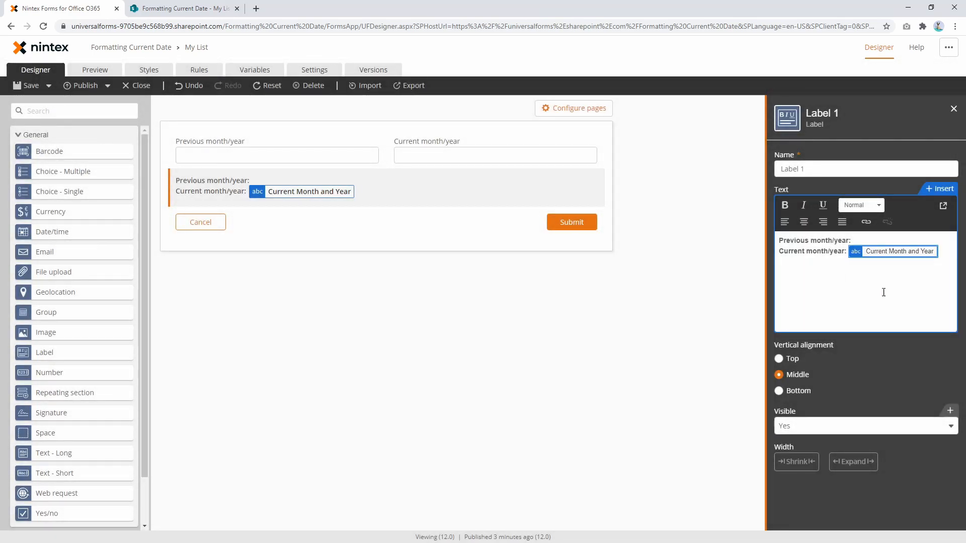
Start a new item in the SharePoint My List to try the published form.
left_click(177, 8)
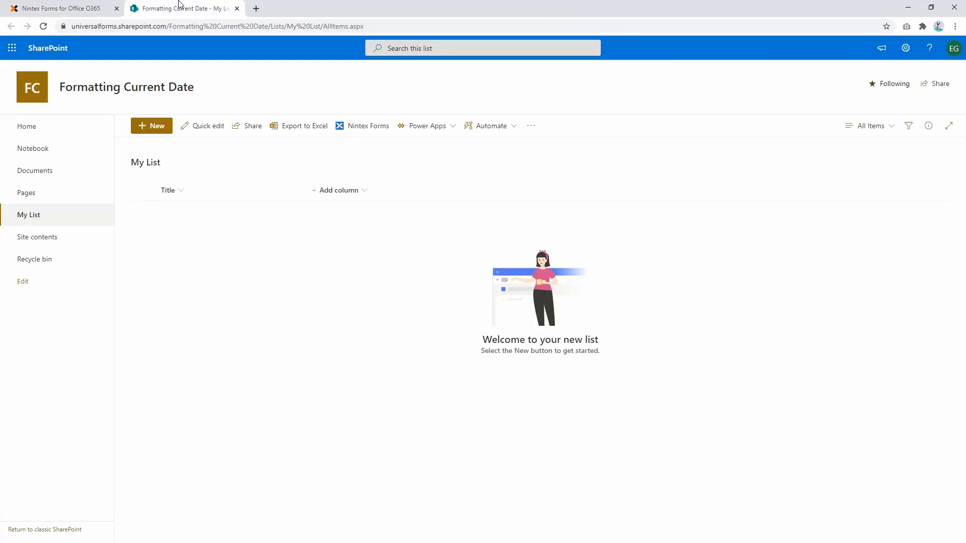
left_click(156, 126)
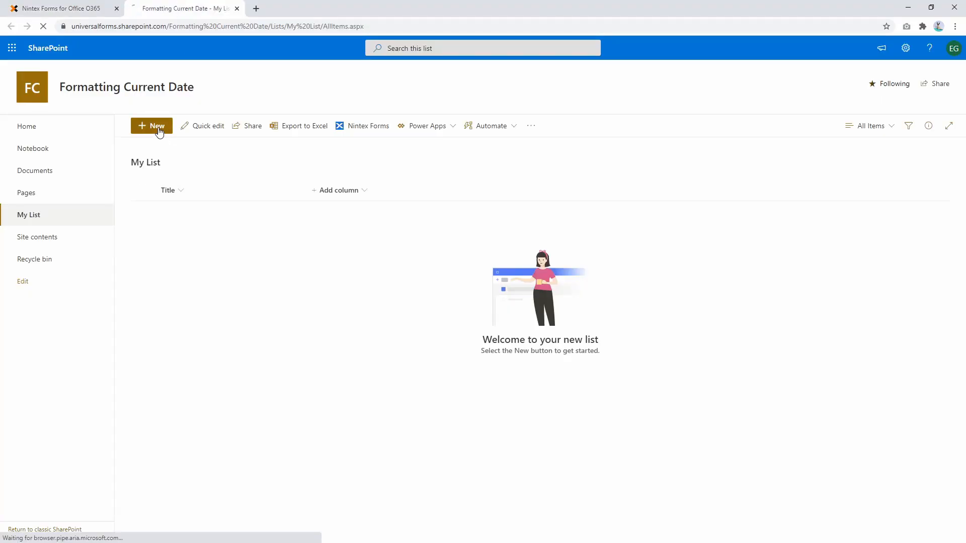
left_click(151, 126)
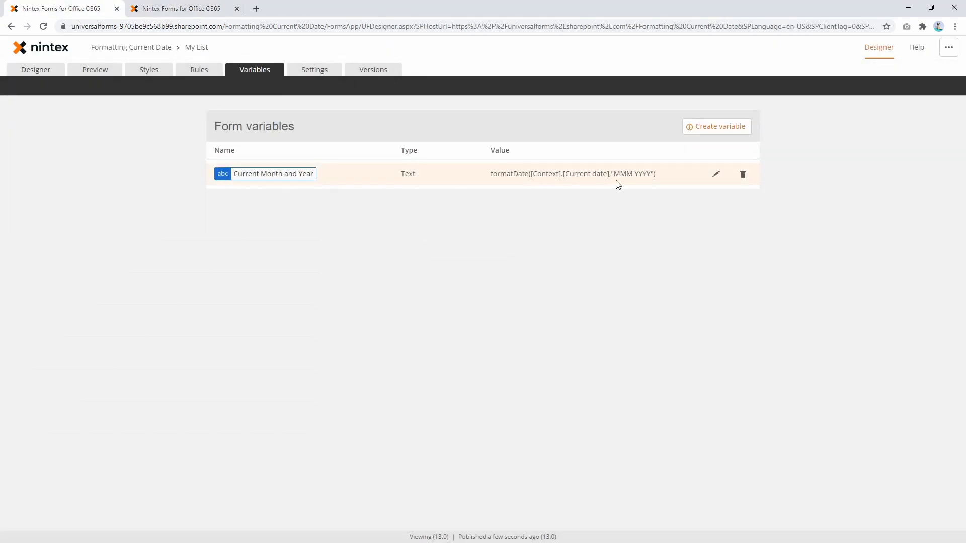
Change the variable's format to MMMM YYYY so the form reads September 2020, and publish.
left_click(716, 174)
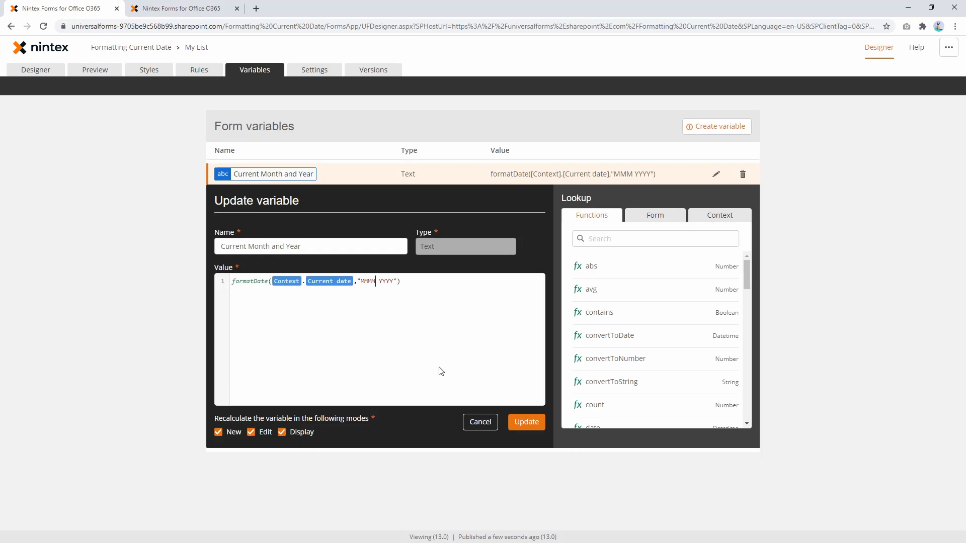
mouse_move(552, 434)
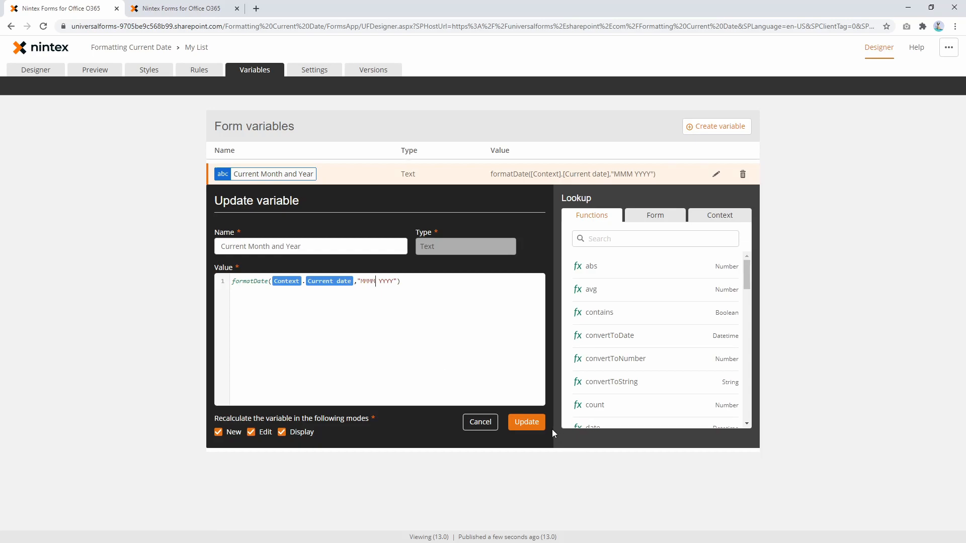
mouse_move(526, 424)
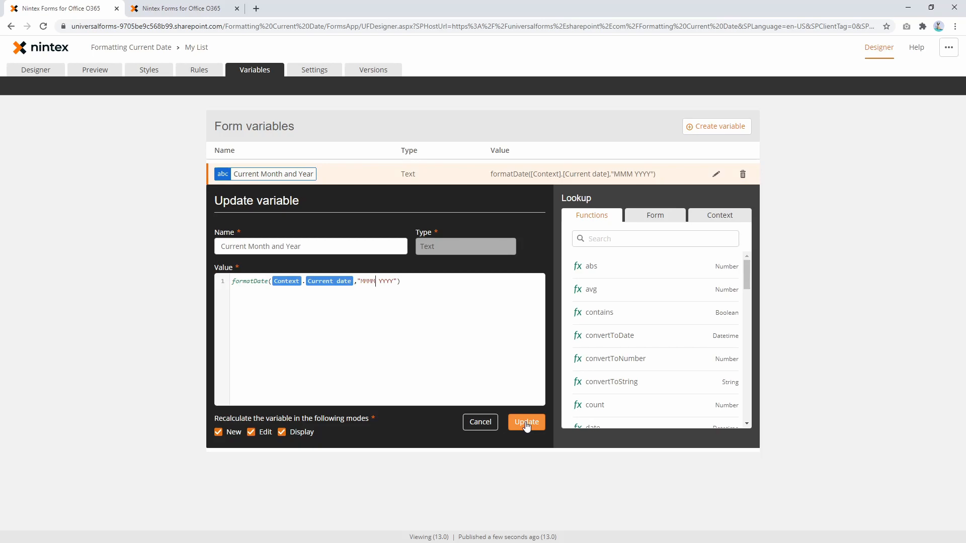
left_click(526, 422)
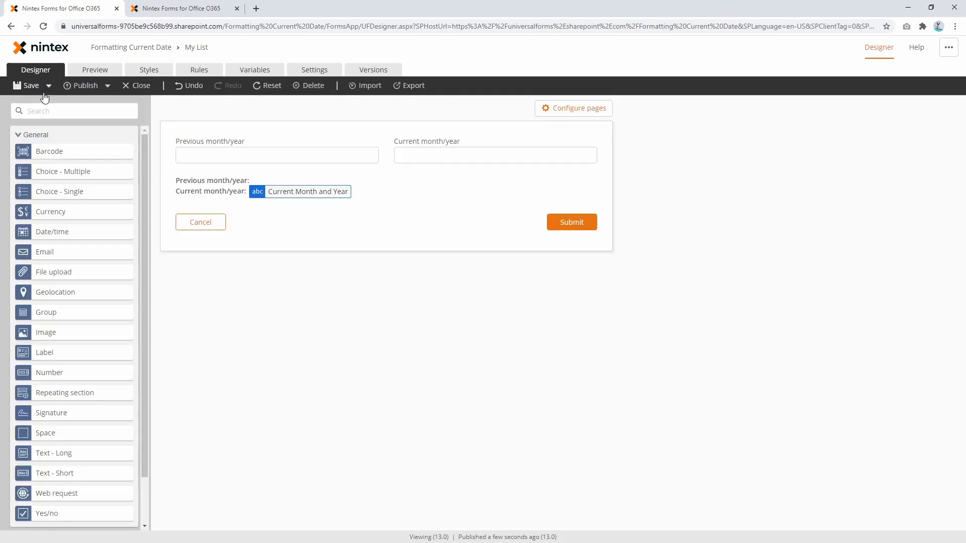
left_click(95, 70)
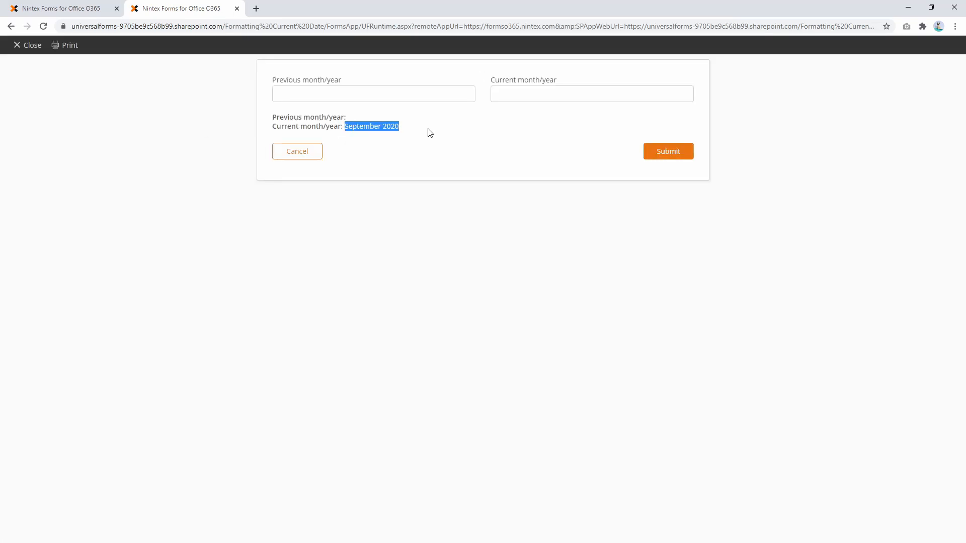
mouse_move(404, 129)
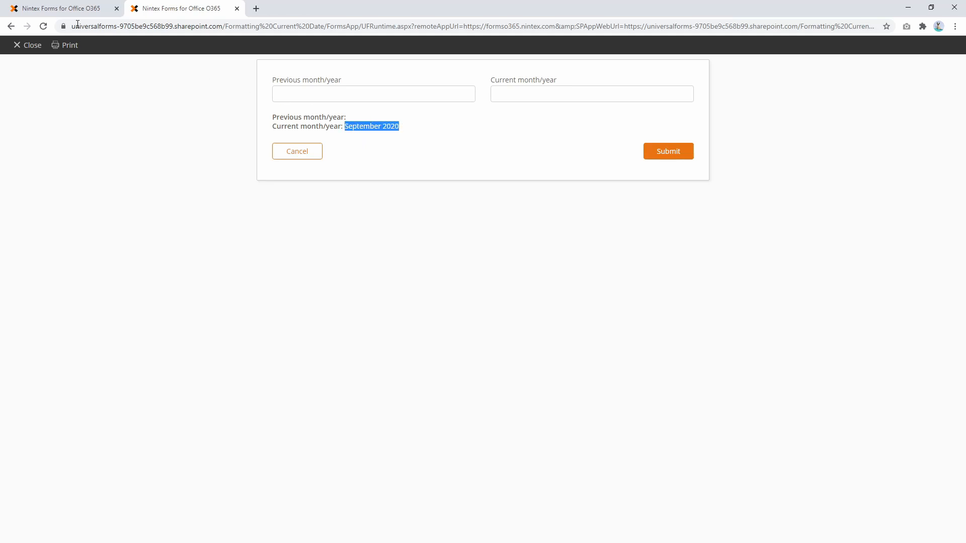
left_click(61, 8)
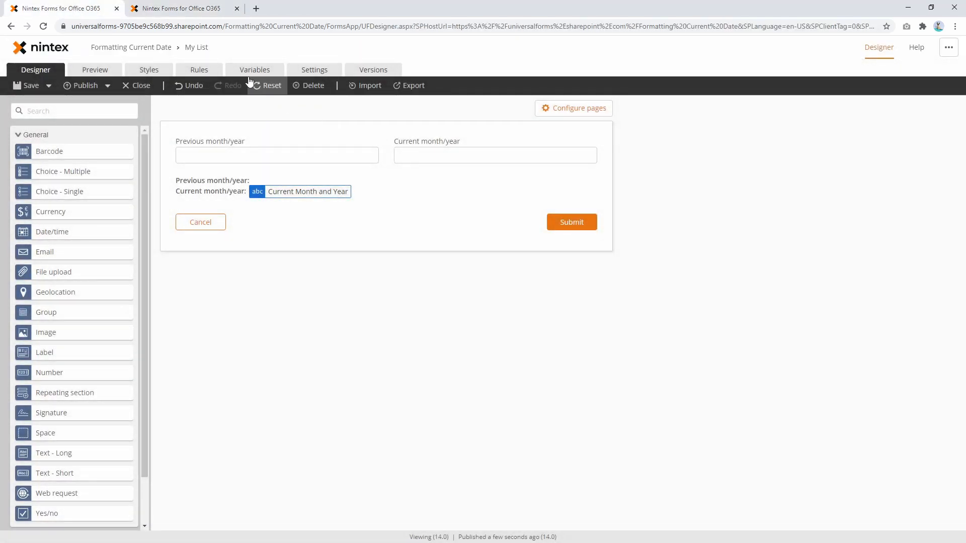
Begin a text variable Previous Month with value formatDate([Context].[Current date],"MMMM YYYY").
left_click(254, 69)
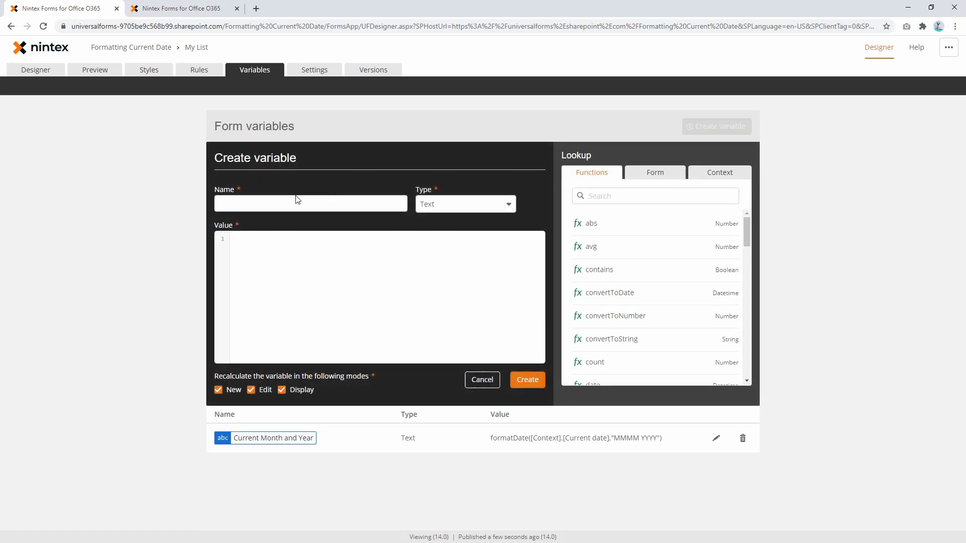
type("Previous Month")
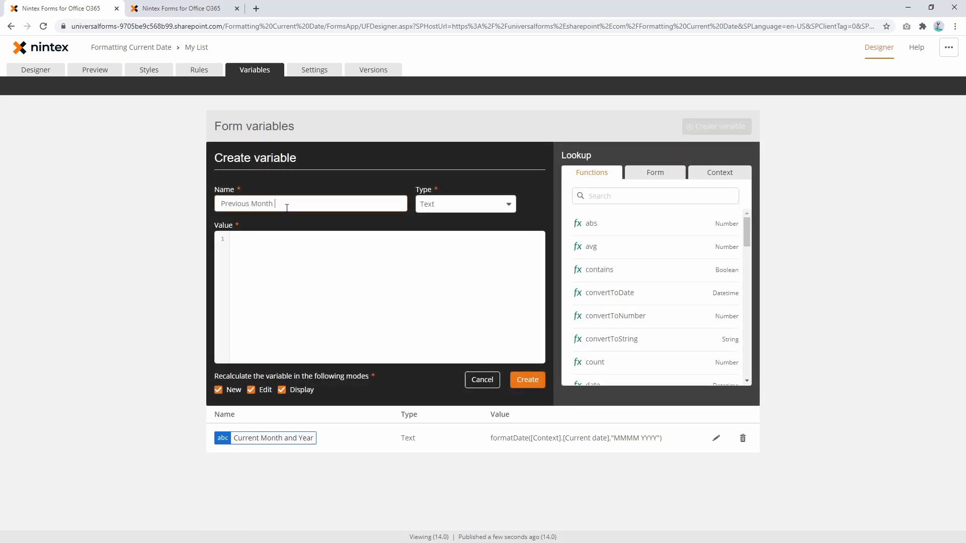
type("a")
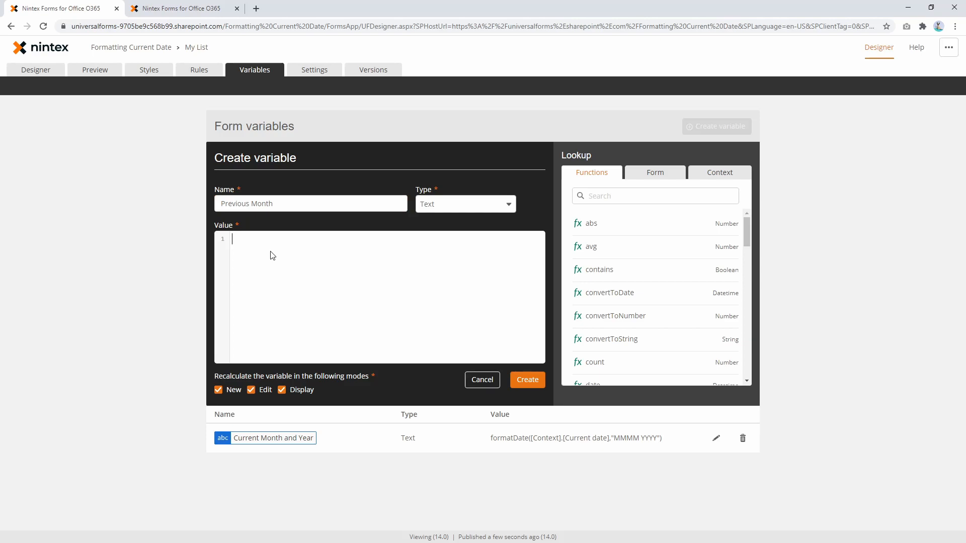
type("formatDate([Context].[Current date],\"MMMM YYYY\")")
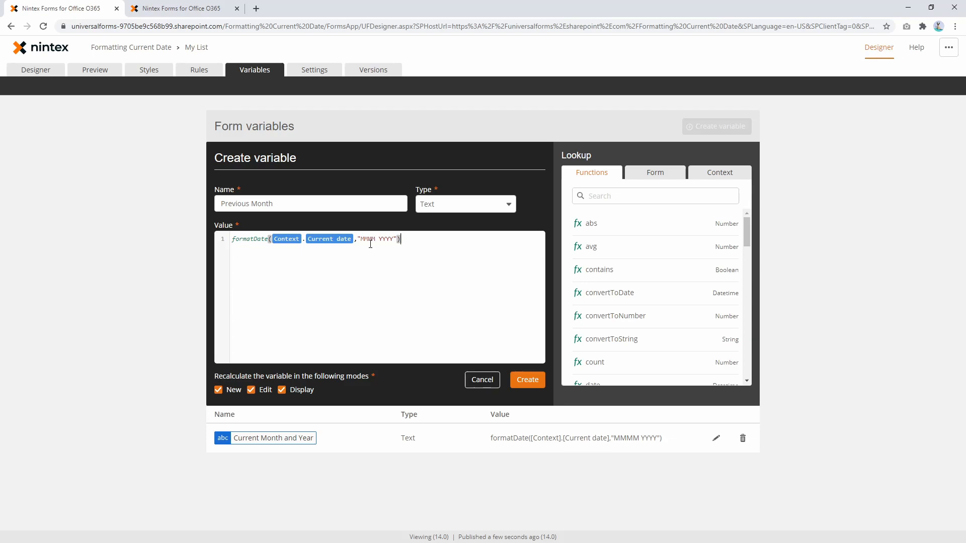
mouse_move(697, 273)
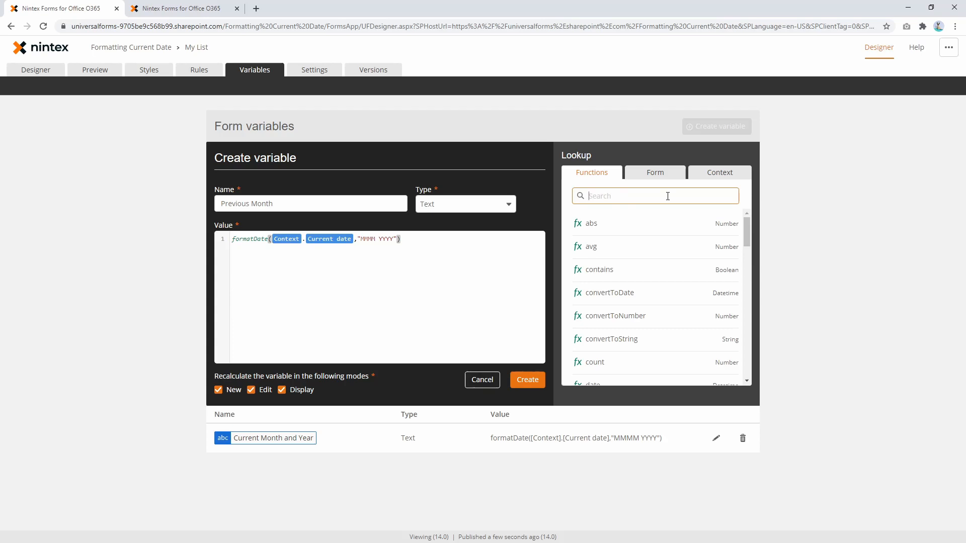
left_click(411, 239)
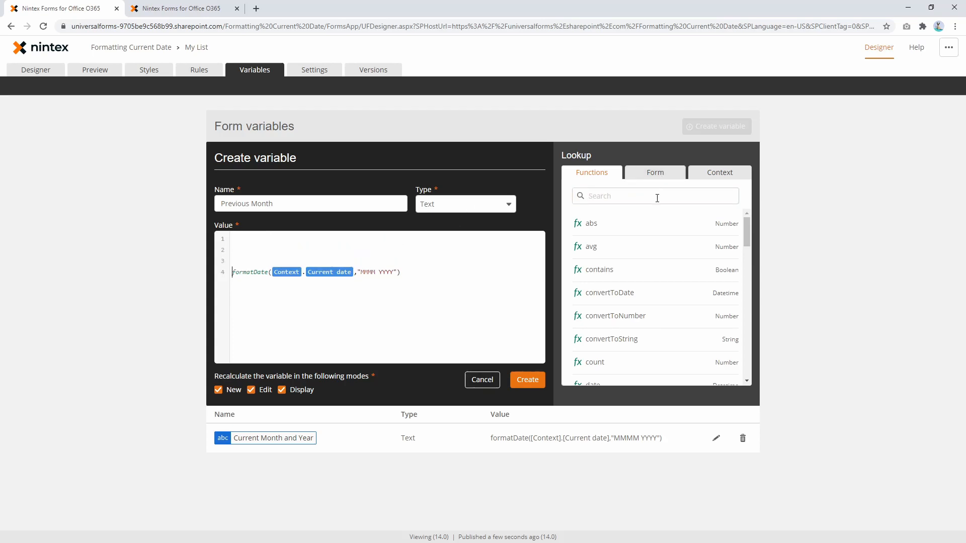
Look up the dateAdd function's description and format in the function lookup.
type("date")
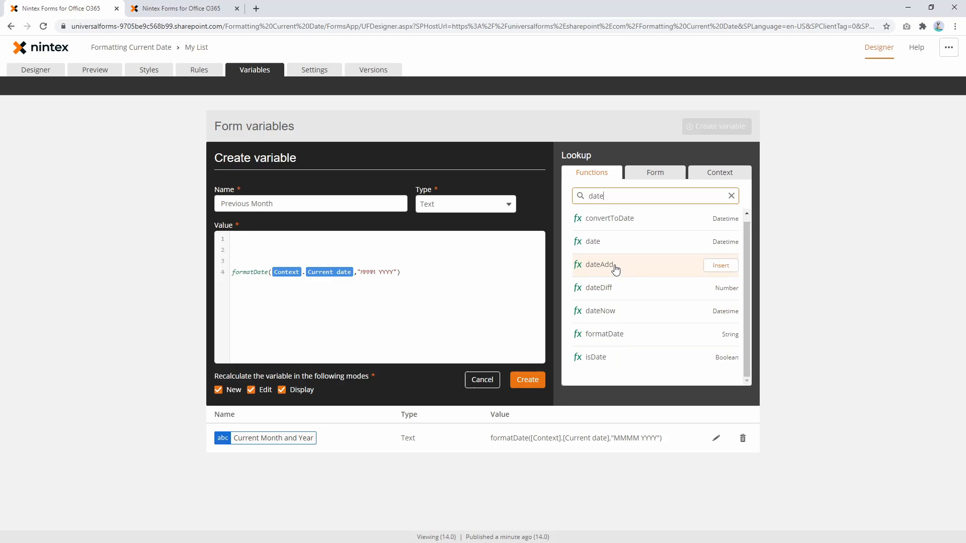
mouse_move(651, 269)
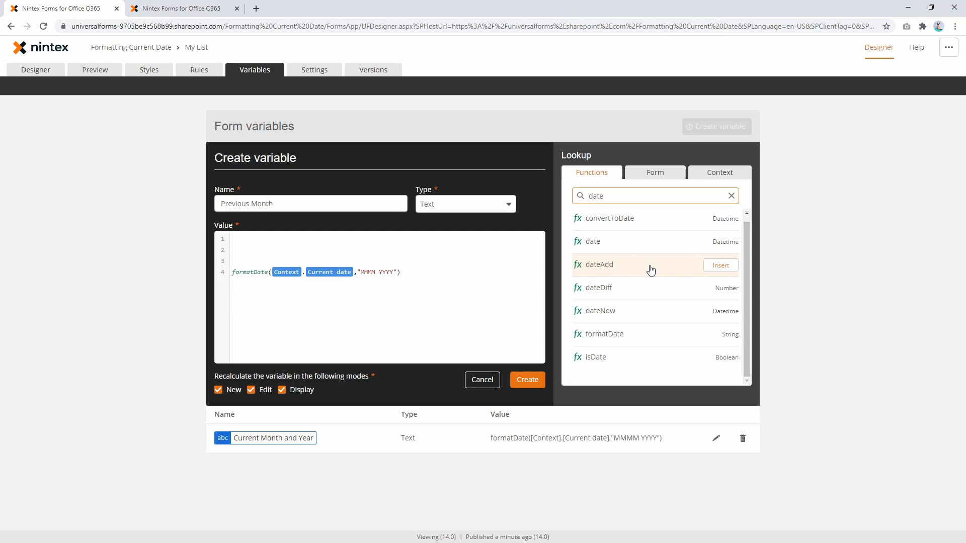
mouse_move(662, 268)
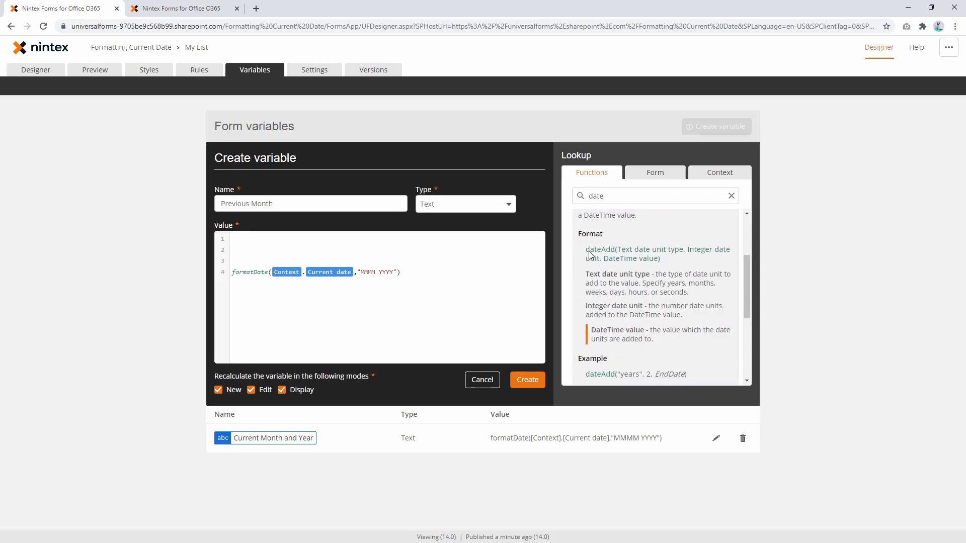
mouse_move(674, 260)
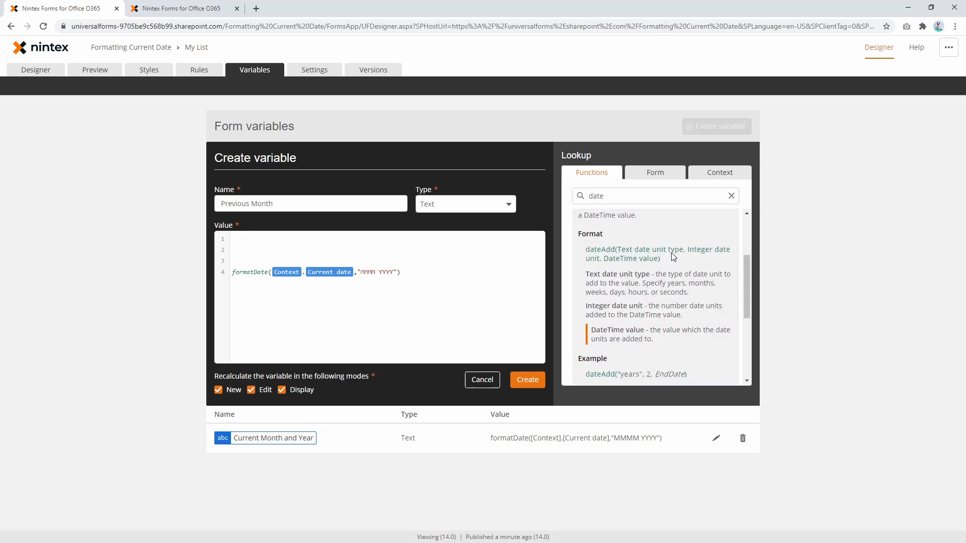
scroll("down", 3)
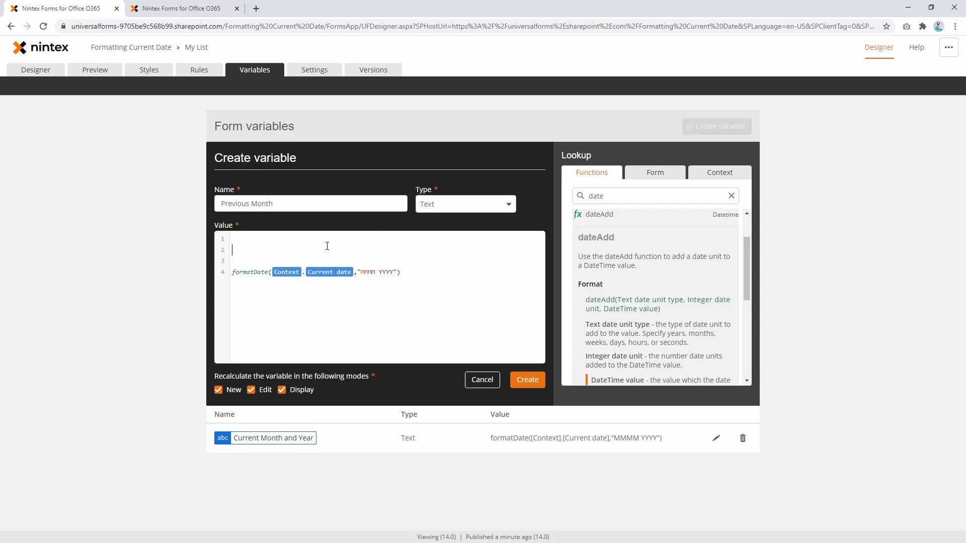
Set the value to dateAdd("months",-1,[Context].[Current date]).
type("dat")
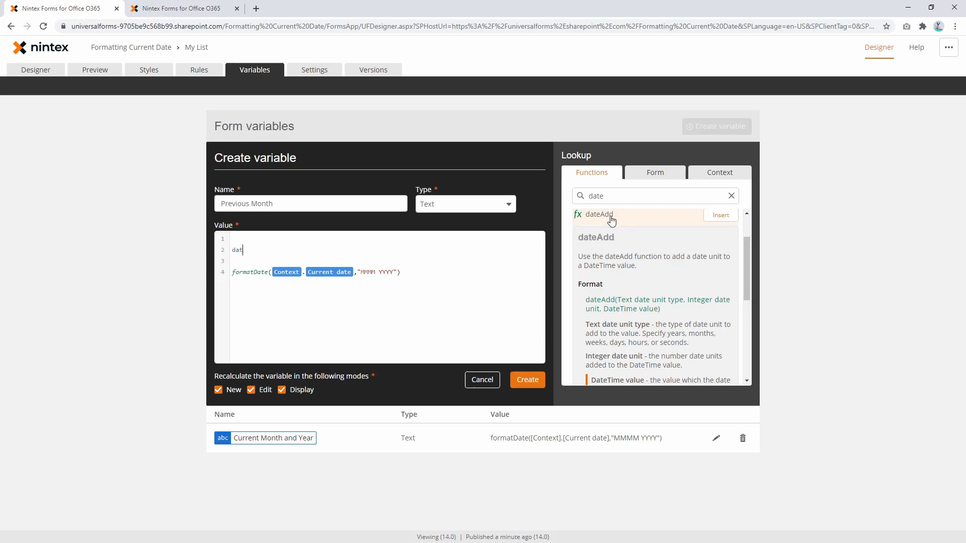
type("ead")
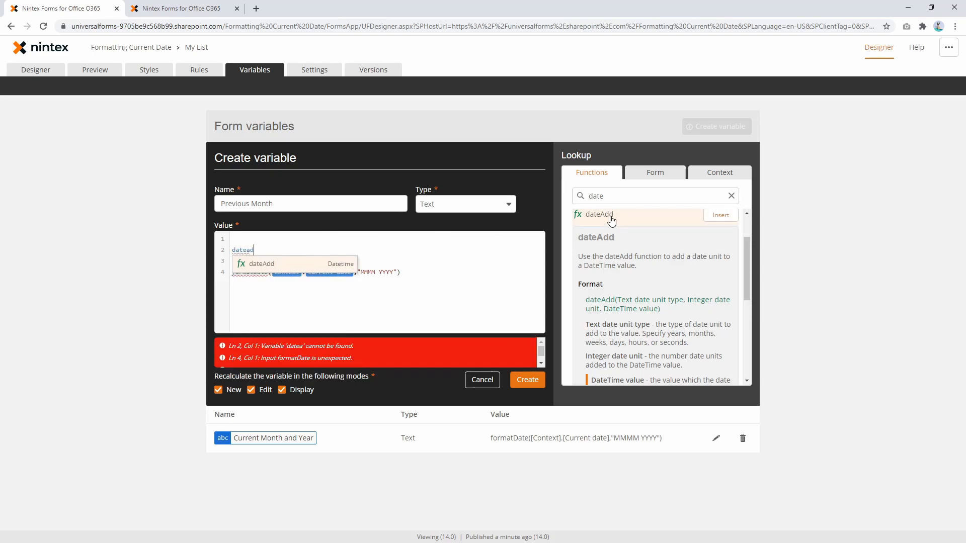
left_click(599, 215)
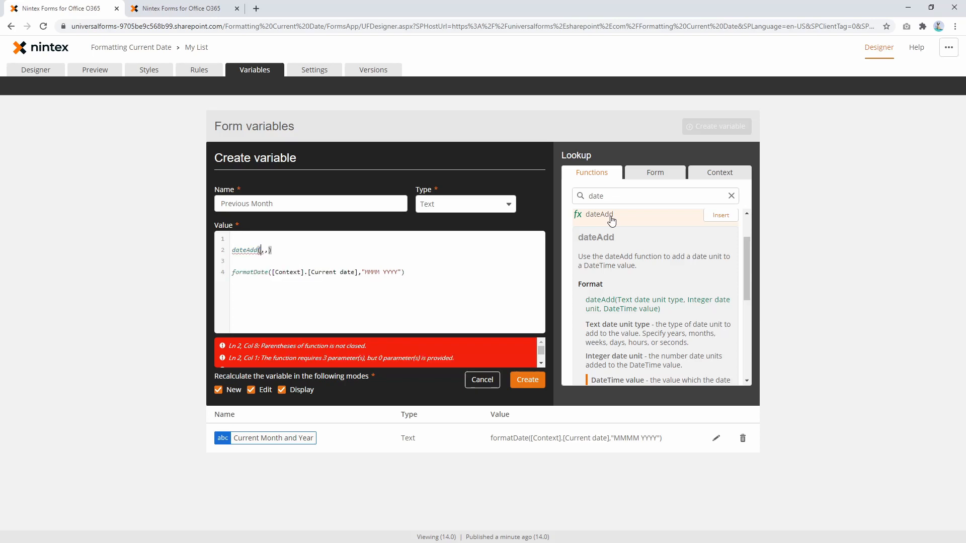
type("\"months\"")
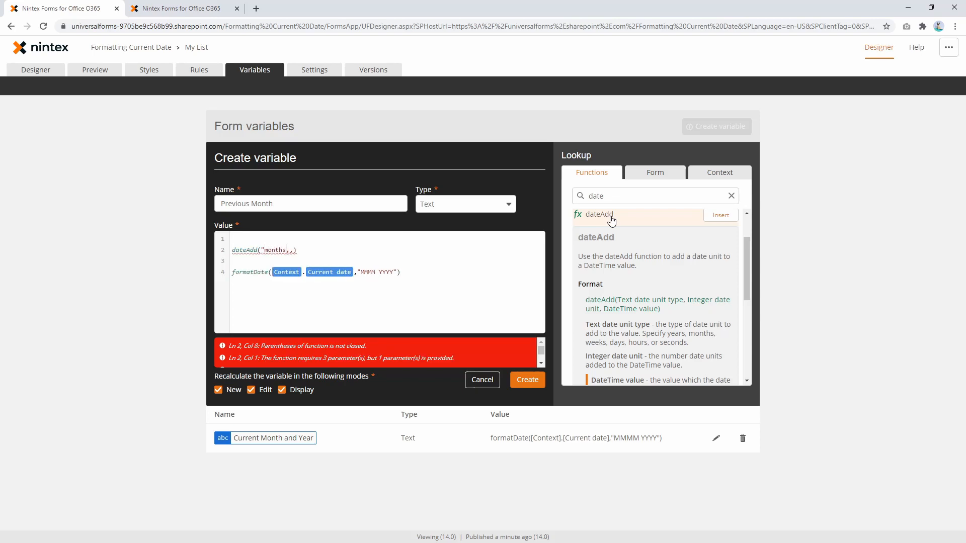
type("-1")
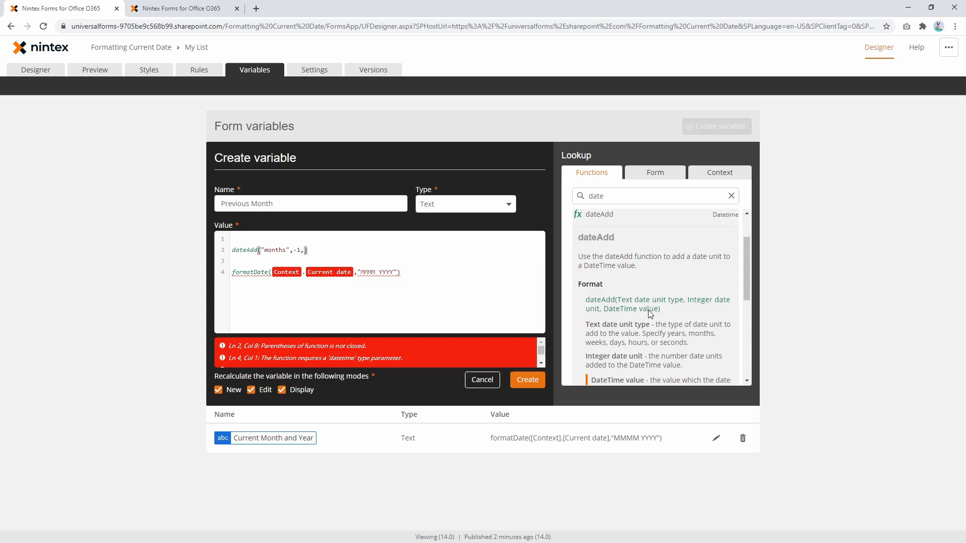
type("context.")
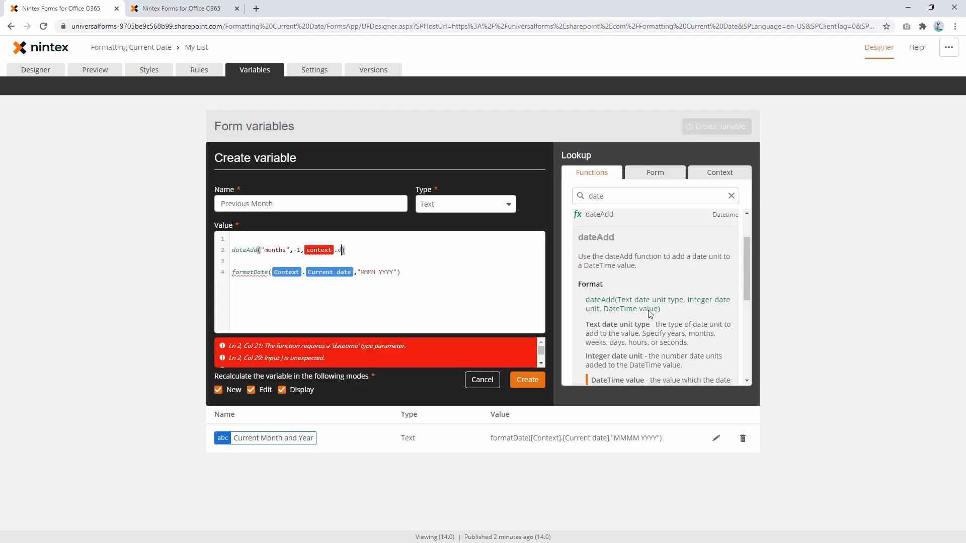
type("cu")
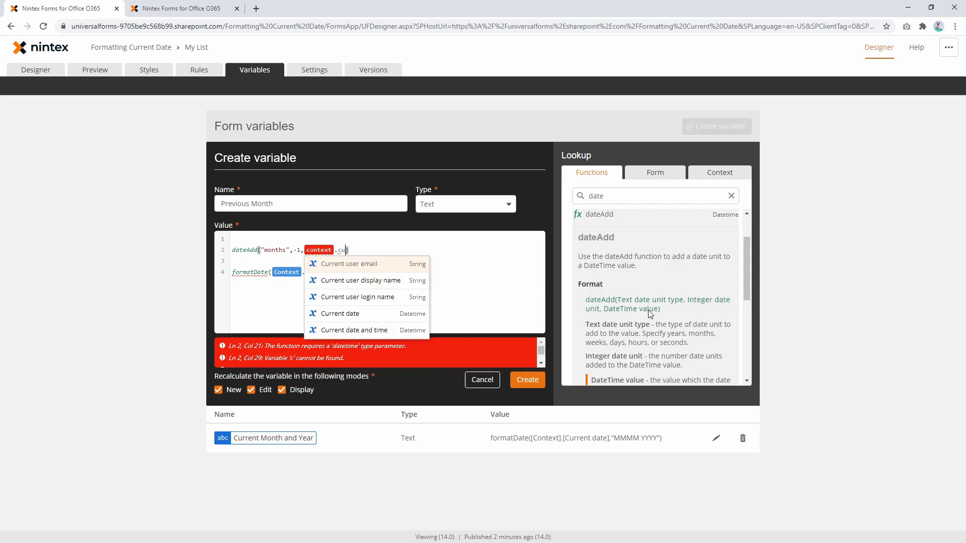
left_click(340, 314)
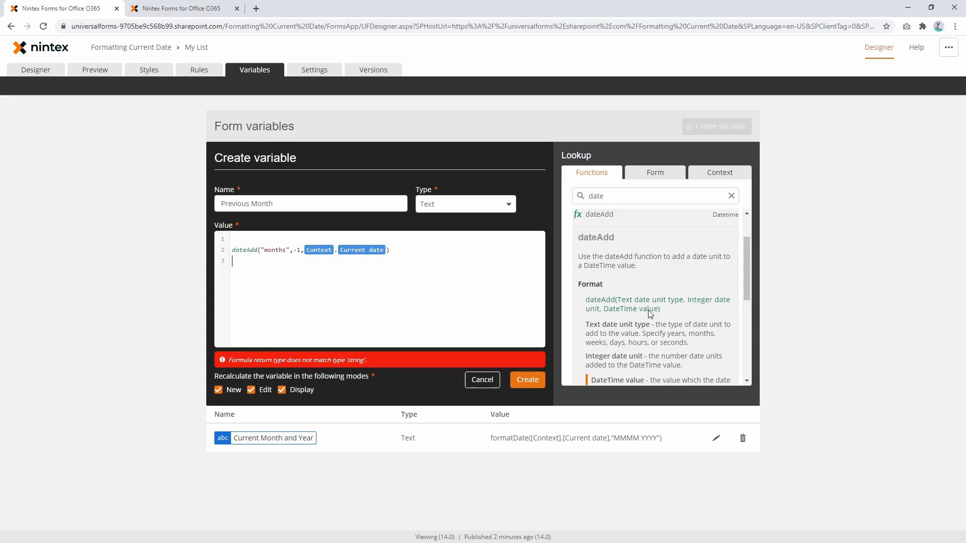
mouse_move(266, 348)
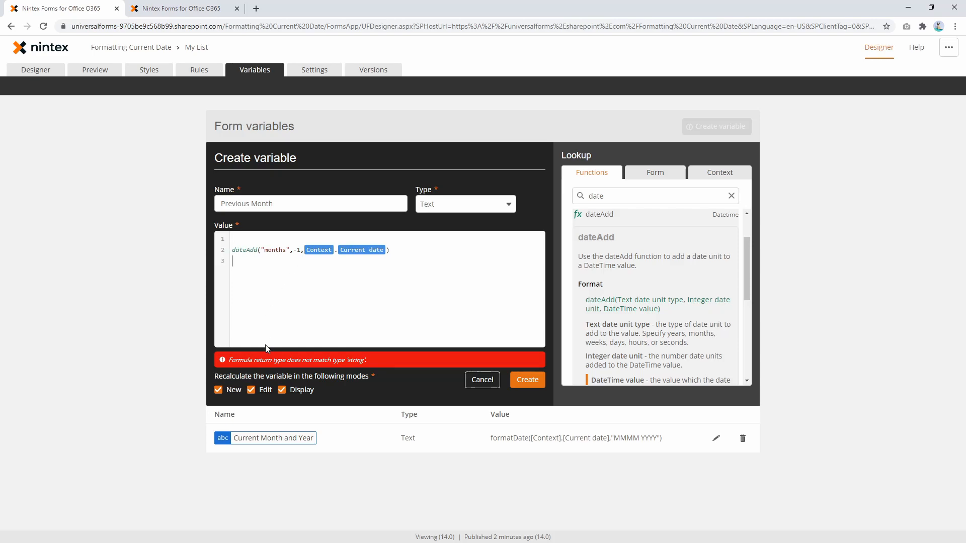
mouse_move(266, 348)
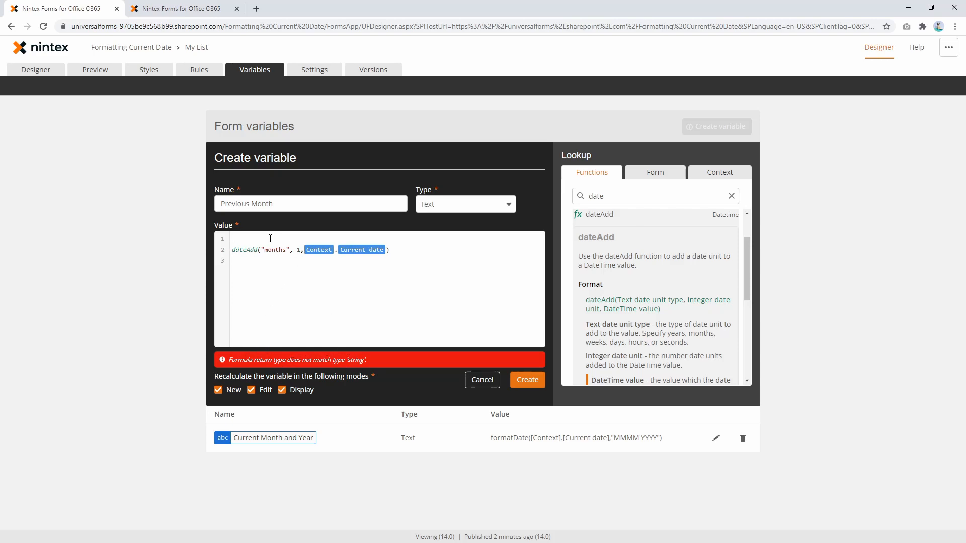
Wrap the expression in convertToString and create the Previous Month variable.
type("convertToString(")
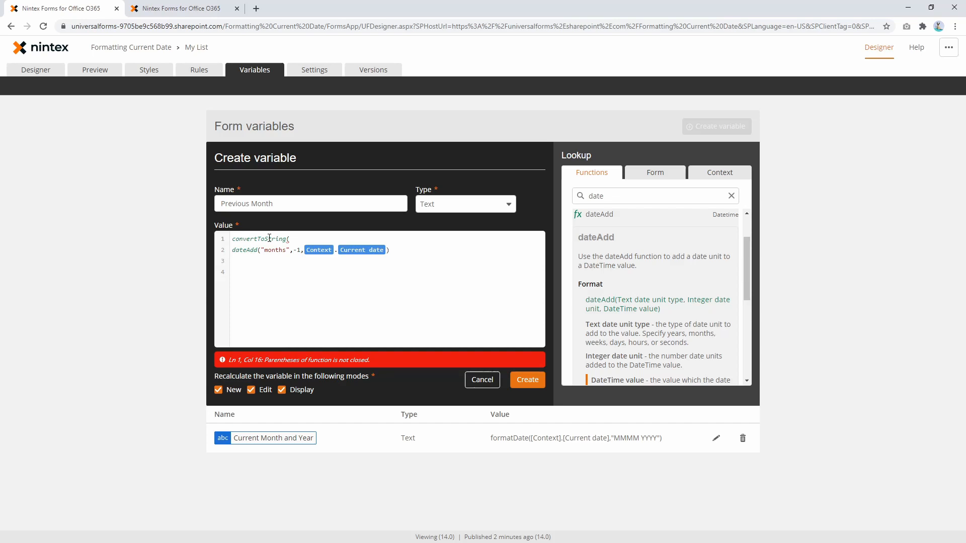
left_click(527, 380)
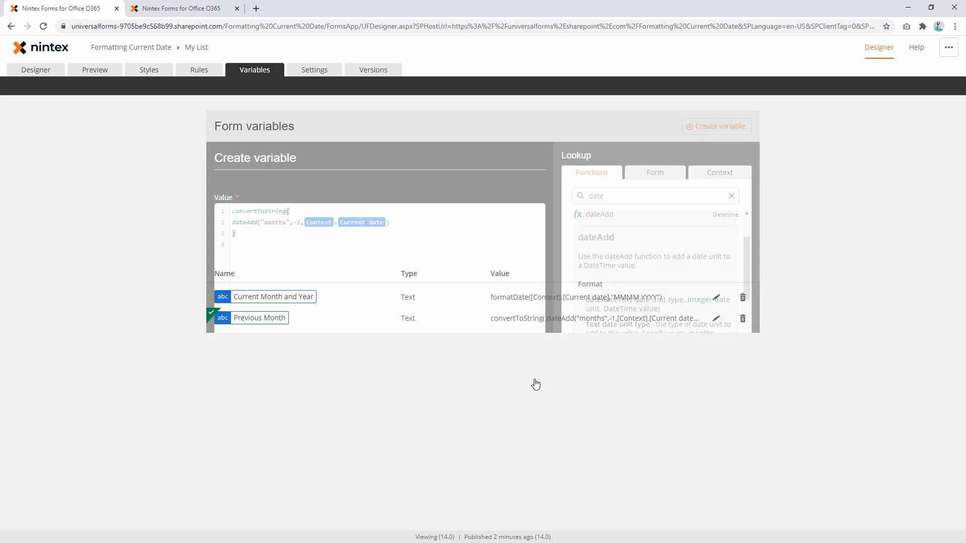
Insert the Previous Month variable into the label after 'Previous month/year:'.
left_click(35, 70)
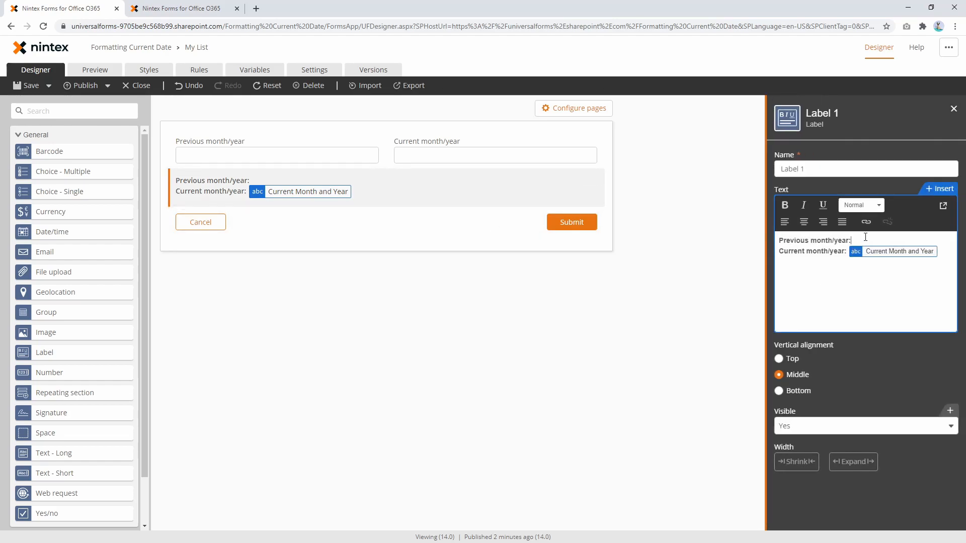
left_click(939, 189)
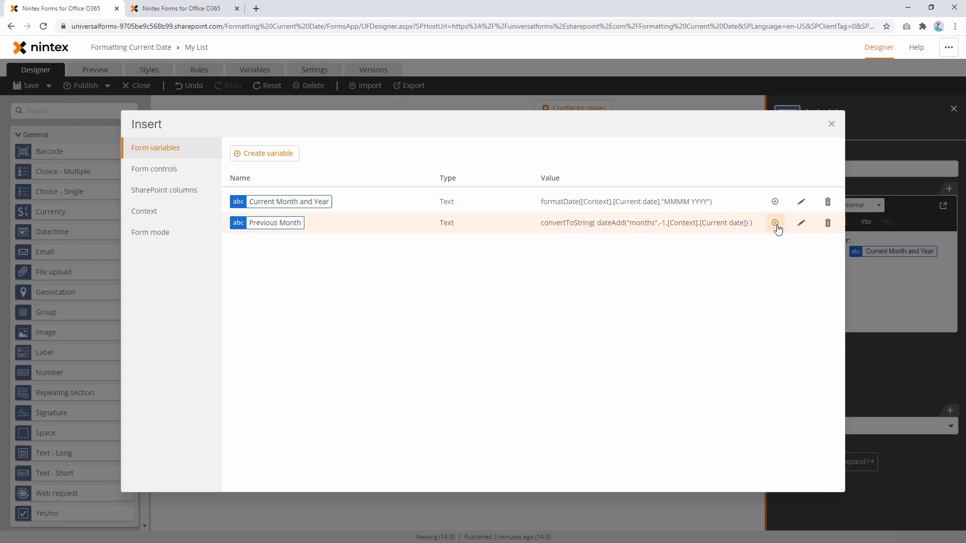
left_click(775, 222)
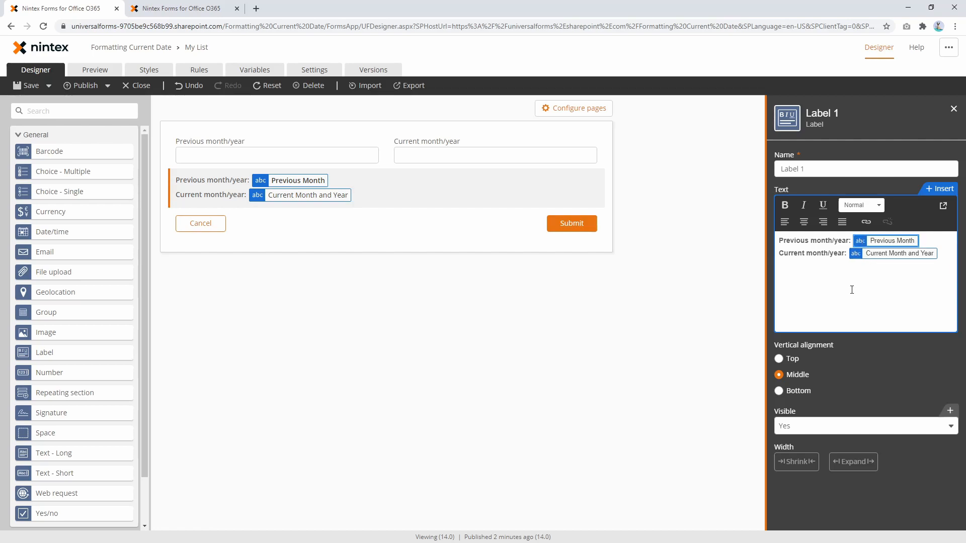
mouse_move(532, 362)
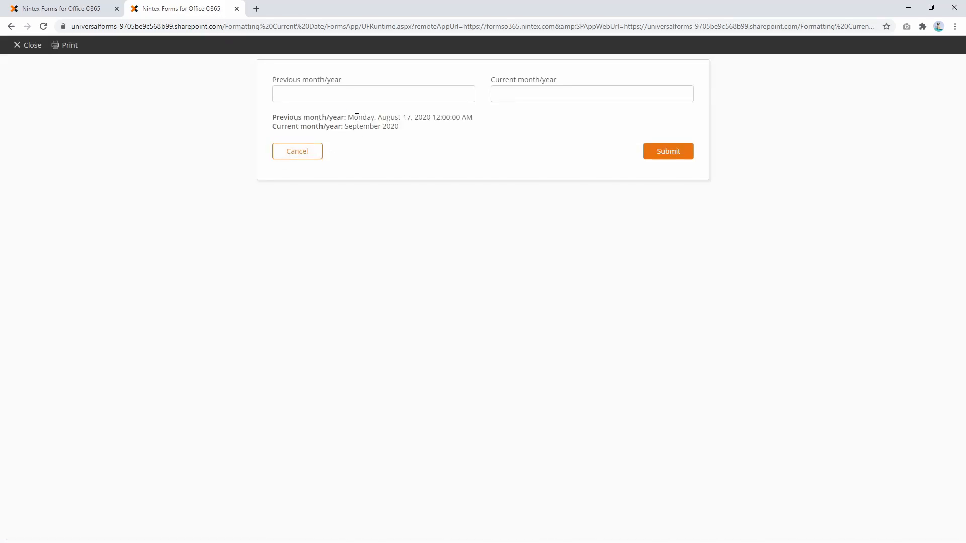
Preview the form showing a full date and time for previous month, then publish version 15.0.
left_click_drag(347, 117, 411, 117)
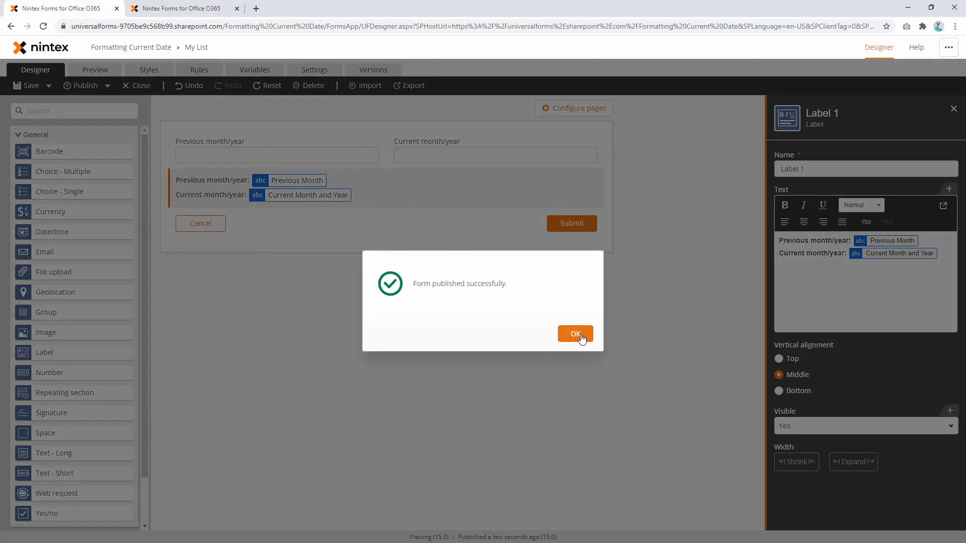
left_click(574, 334)
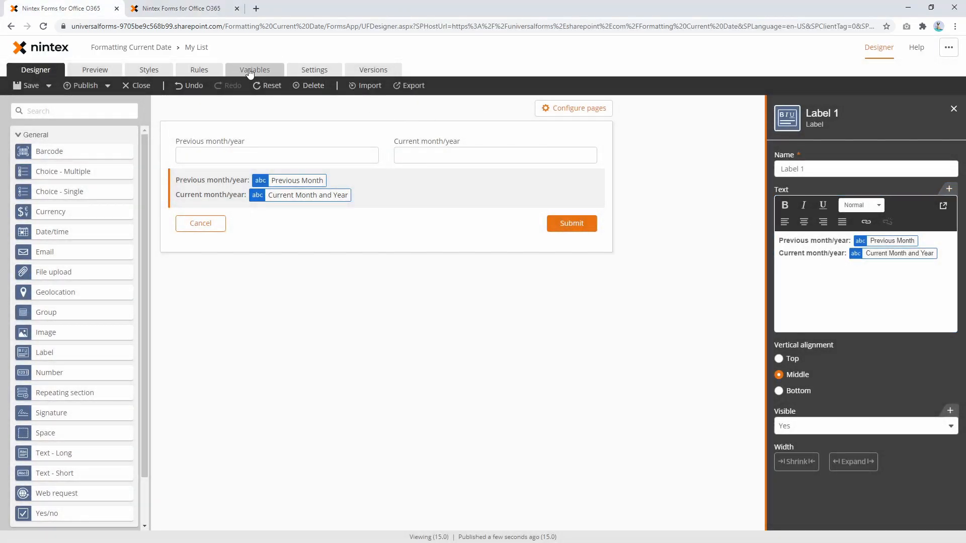
Rewrite Previous Month as formatDate(dateAdd("months",-1,[Context].[Current date]), "MMMM YYYY").
left_click(255, 69)
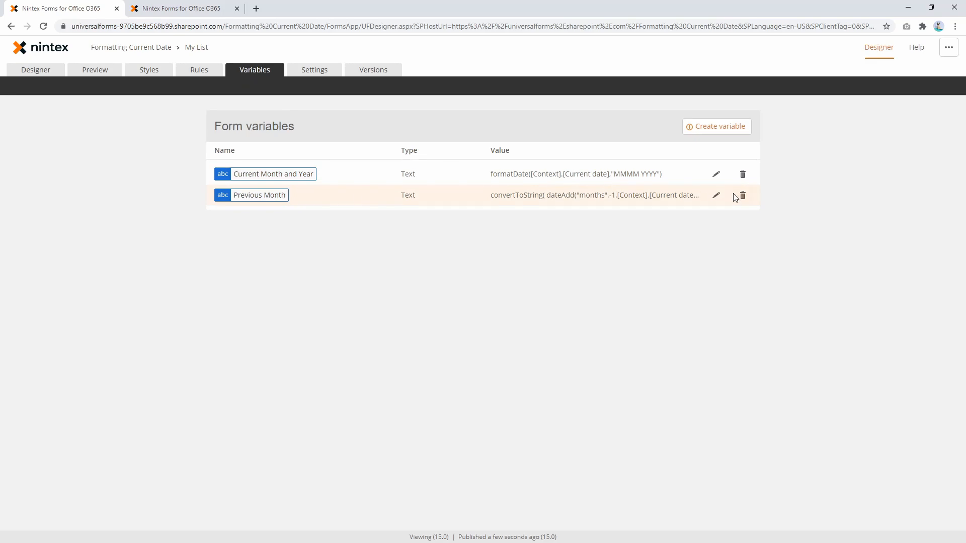
left_click(716, 195)
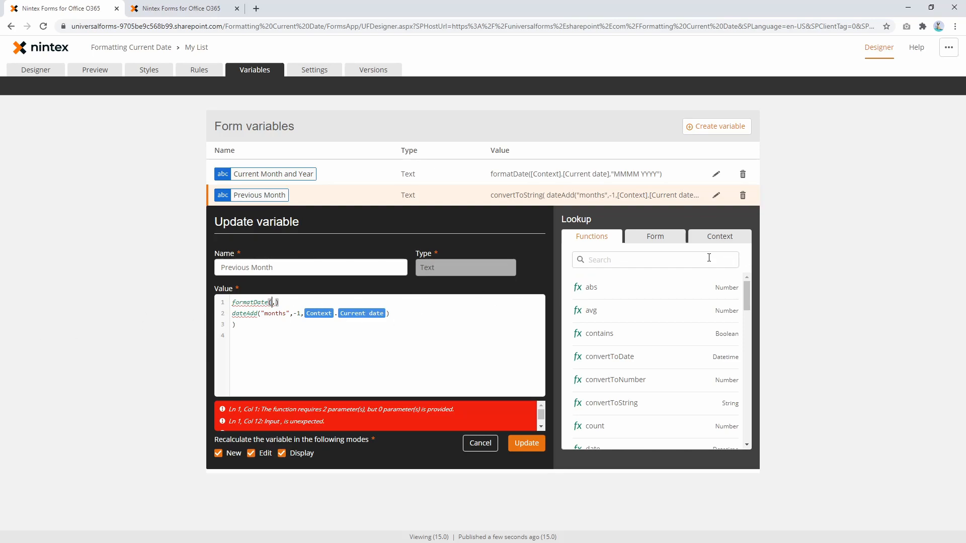
type("format")
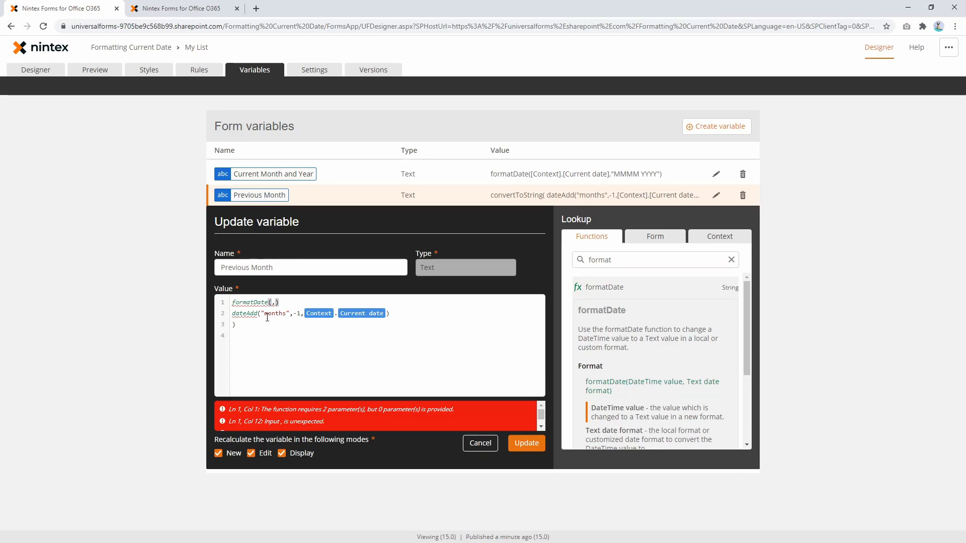
type("date")
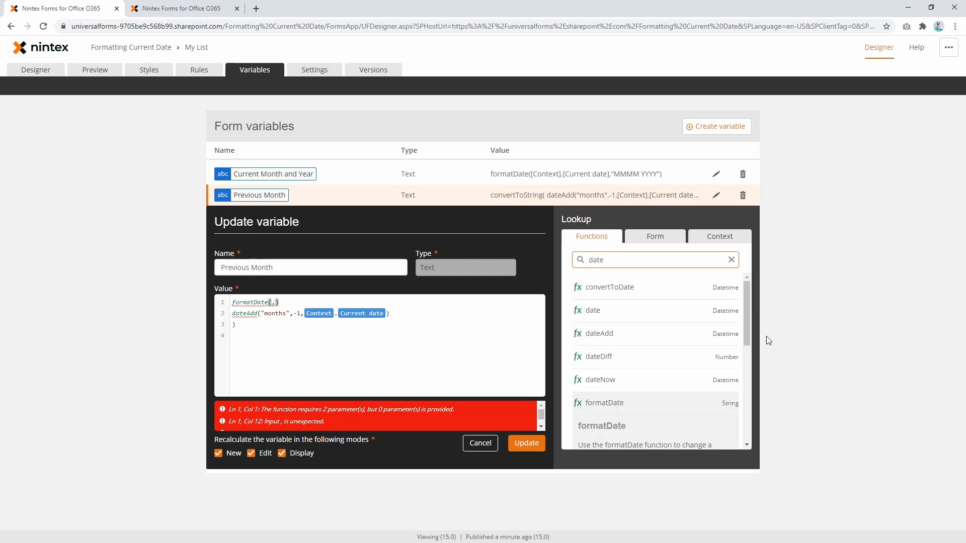
left_click(275, 301)
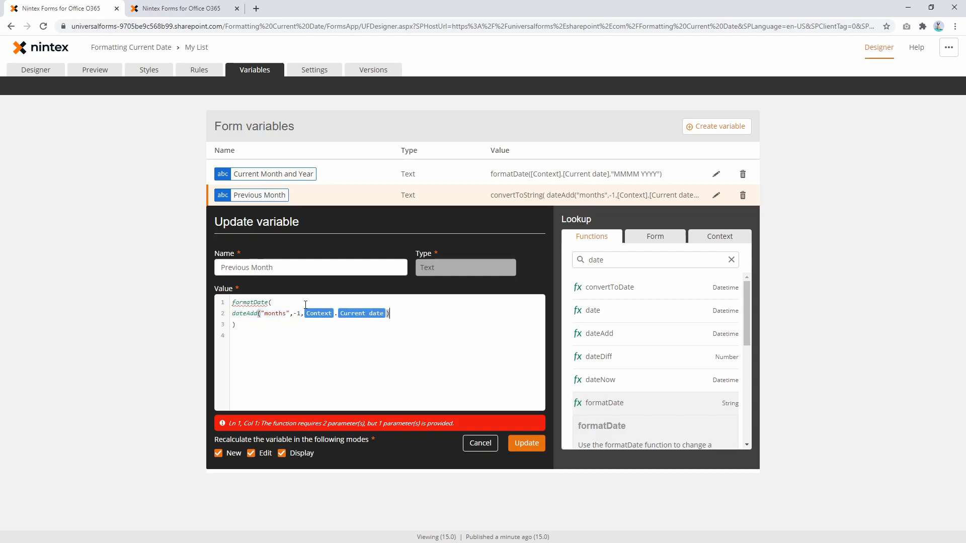
type(", \"")
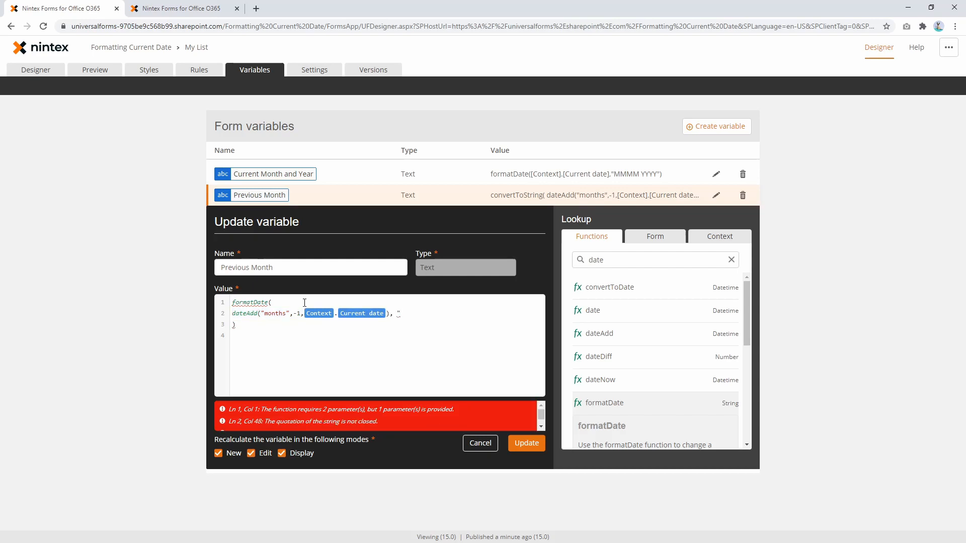
mouse_move(681, 180)
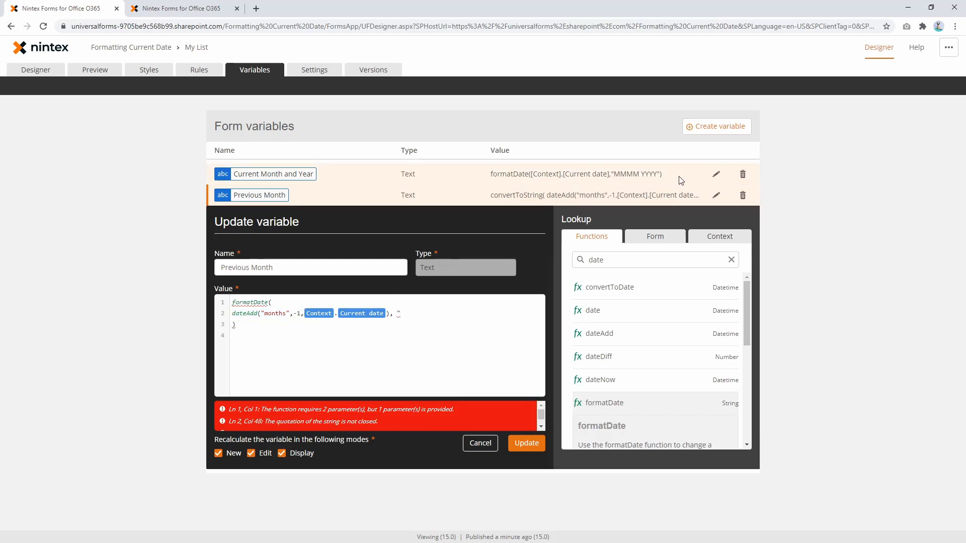
type("MMMM YYYY\"")
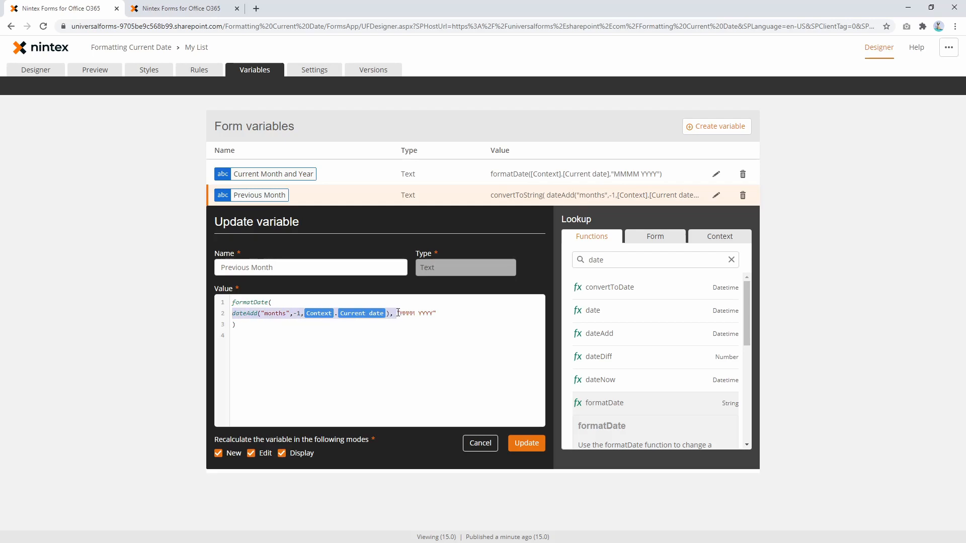
Preview the form showing August 2020 and September 2020 labels, then publish version 16.0.
left_click(526, 443)
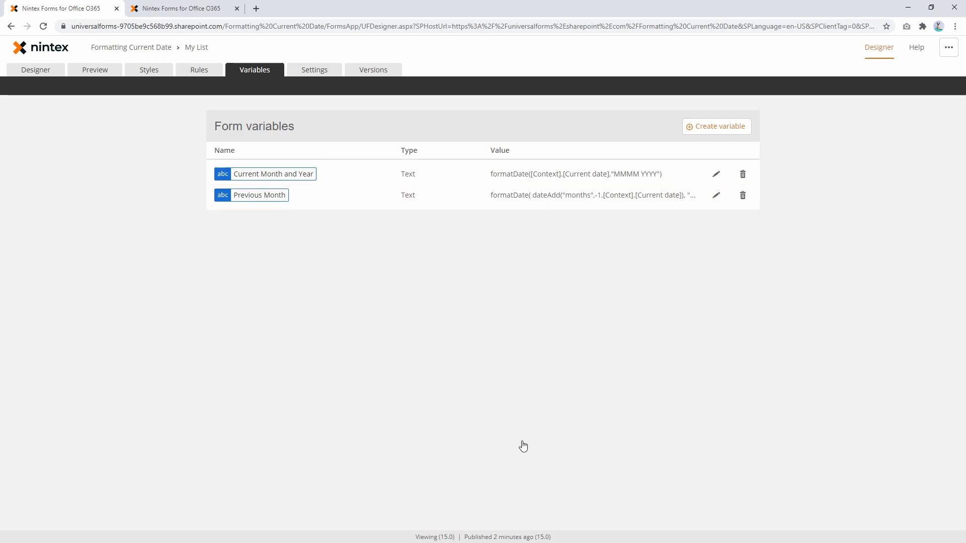
left_click(35, 69)
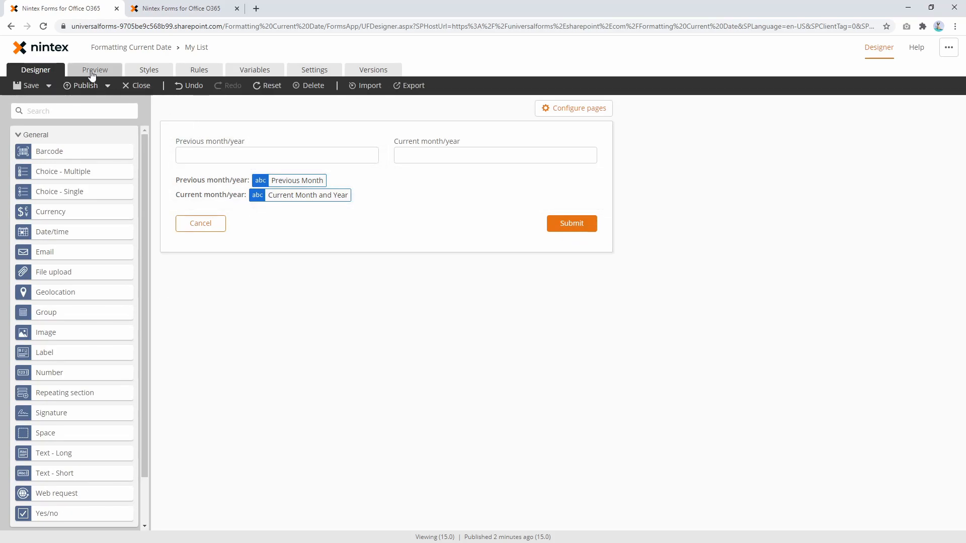
left_click(95, 71)
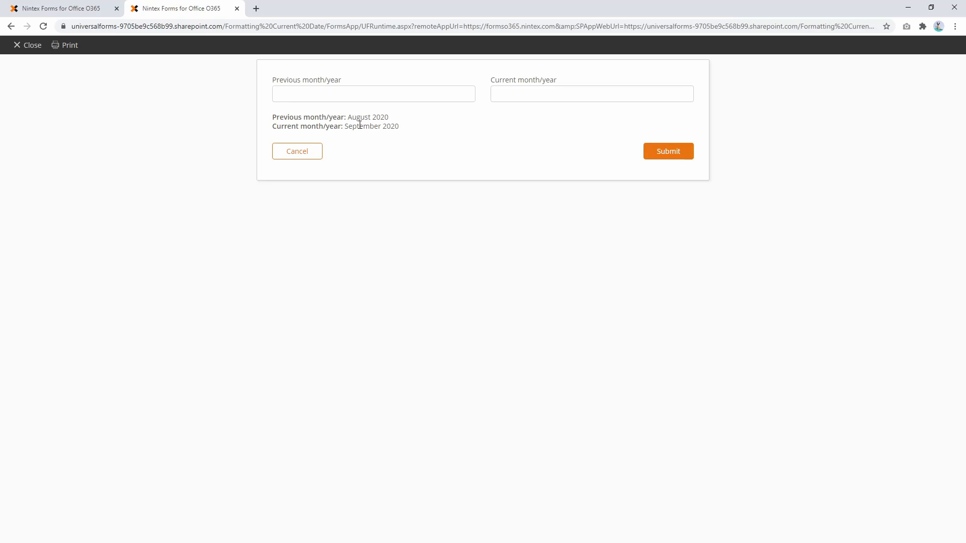
double_click(358, 116)
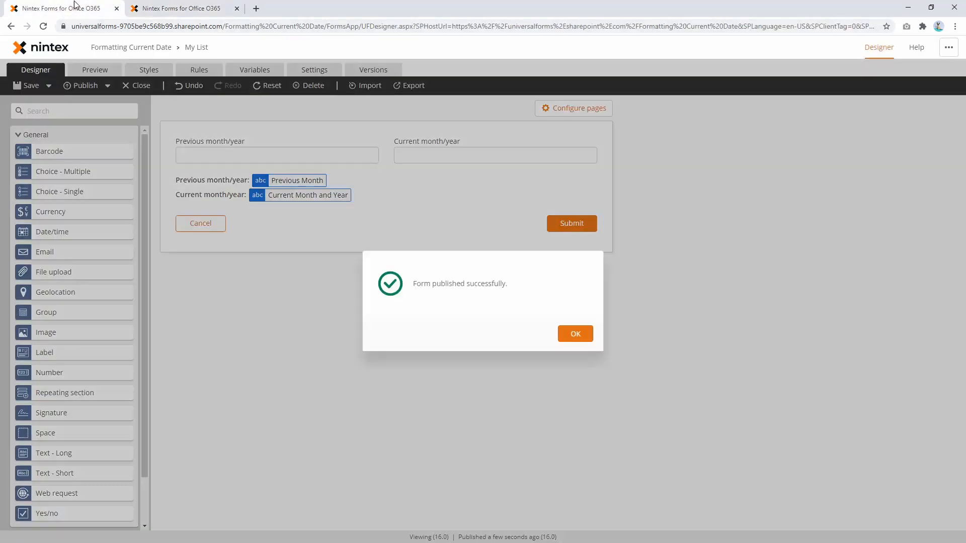
left_click(574, 333)
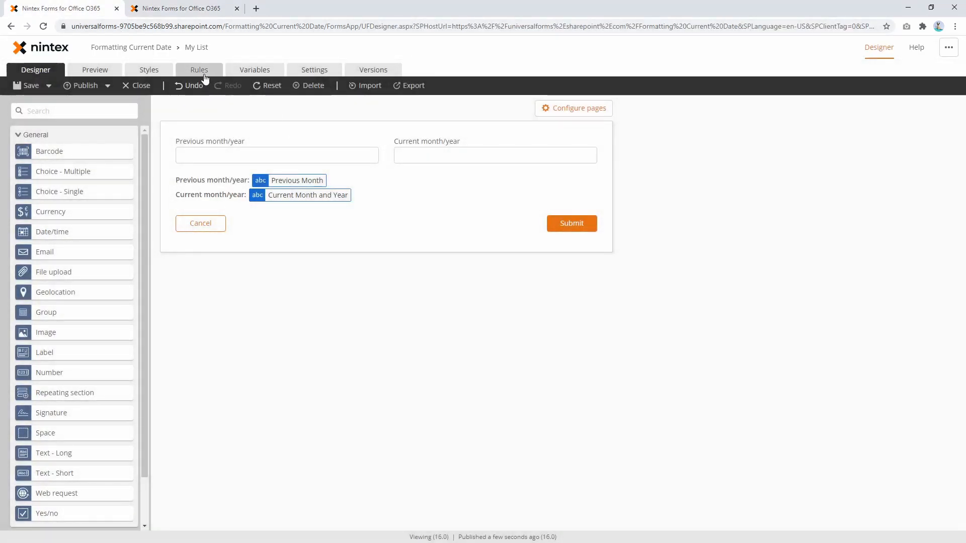
Start a rule named 'Set fields' with condition Current or Previous month/year is empty.
left_click(199, 69)
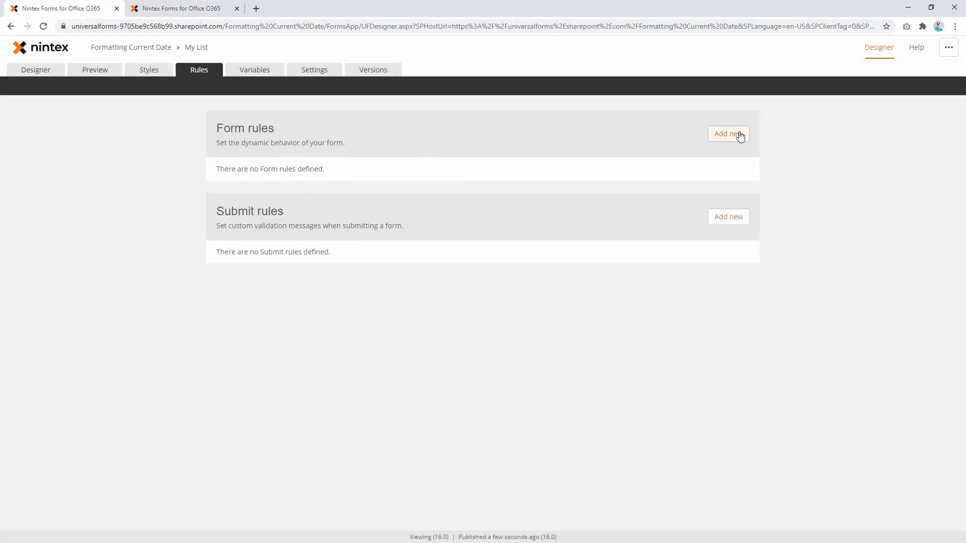
left_click(728, 133)
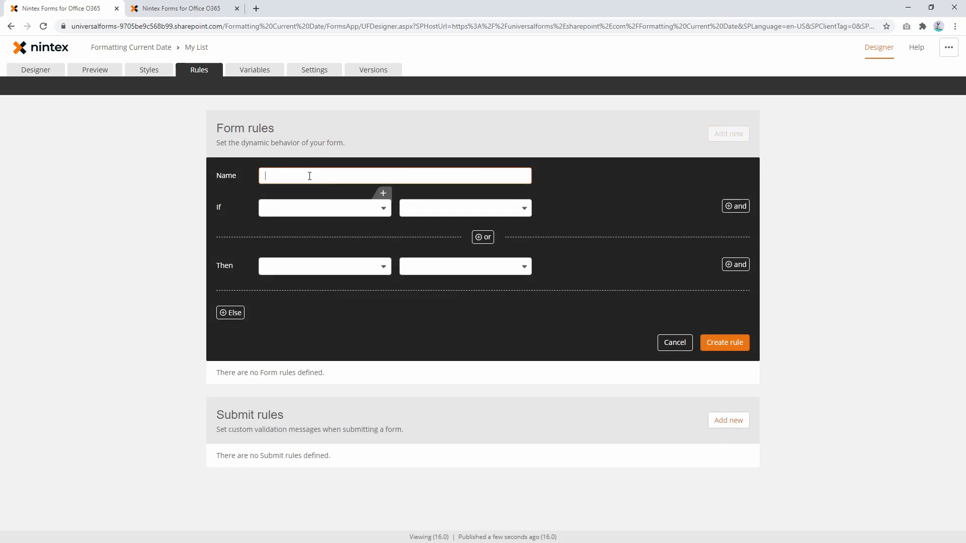
type("Set fi")
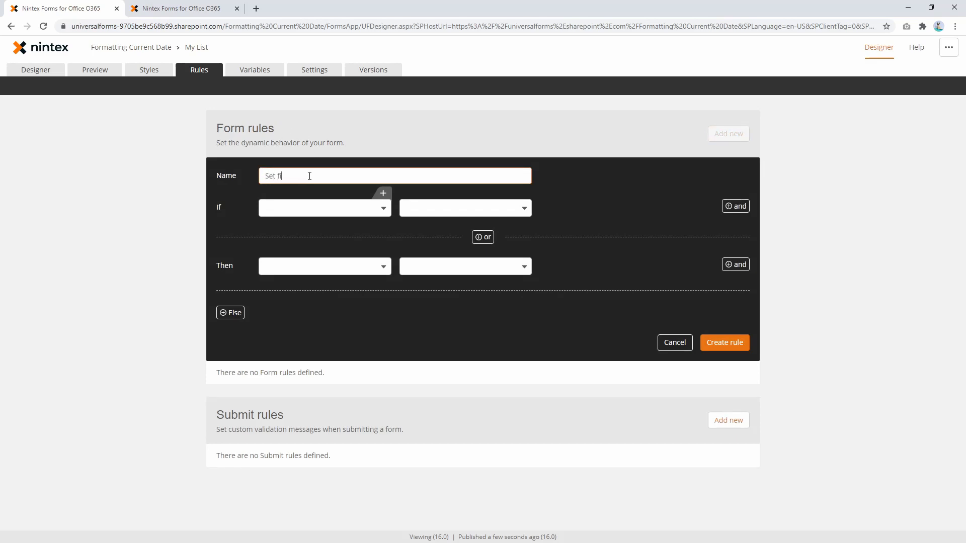
left_click(298, 208)
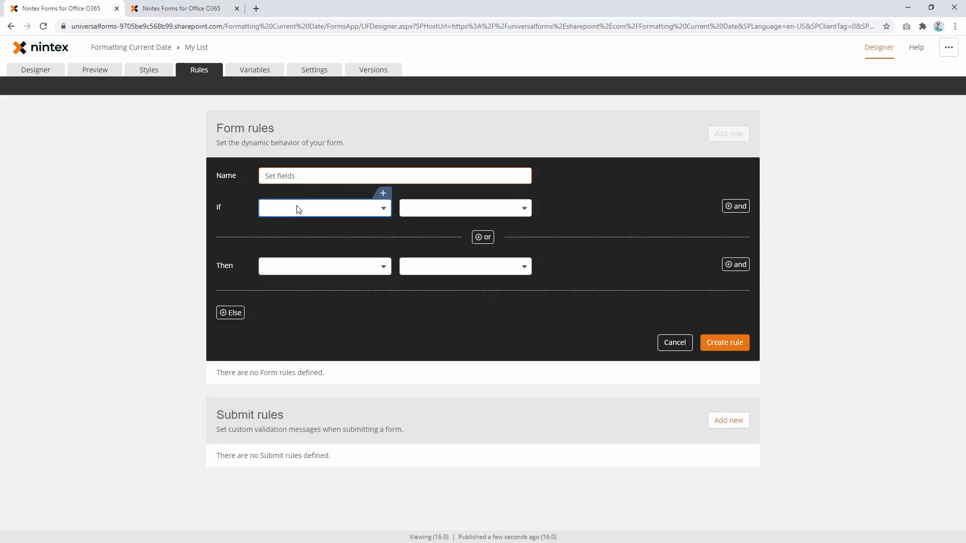
left_click(324, 207)
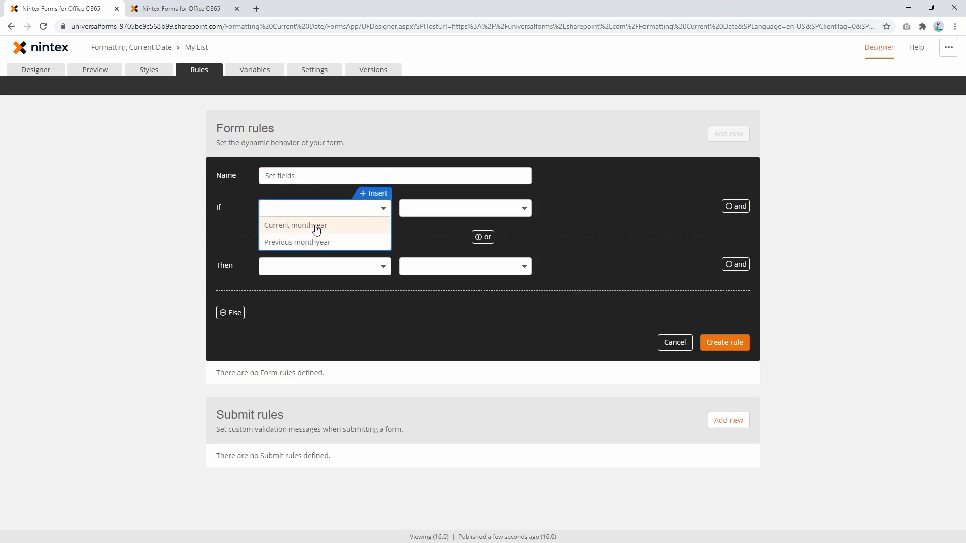
left_click(296, 226)
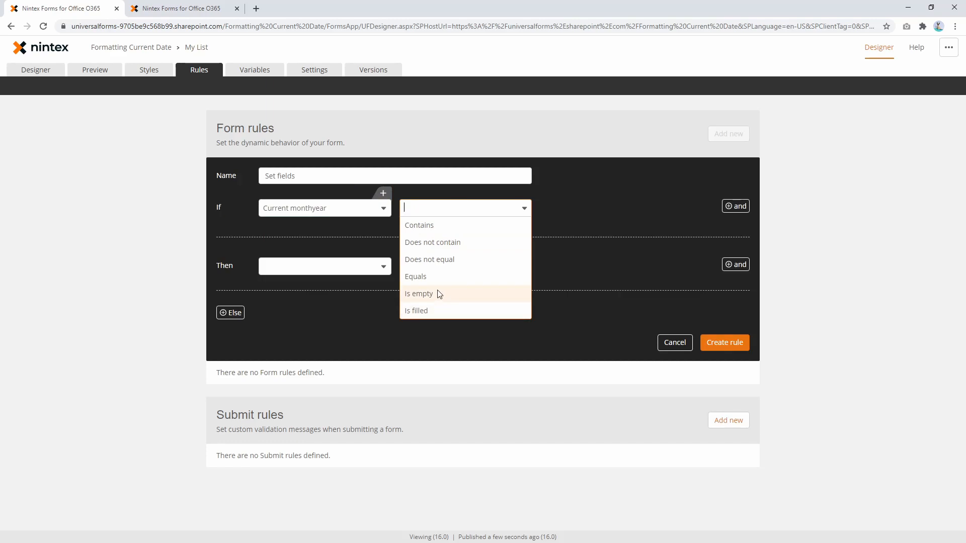
left_click(419, 293)
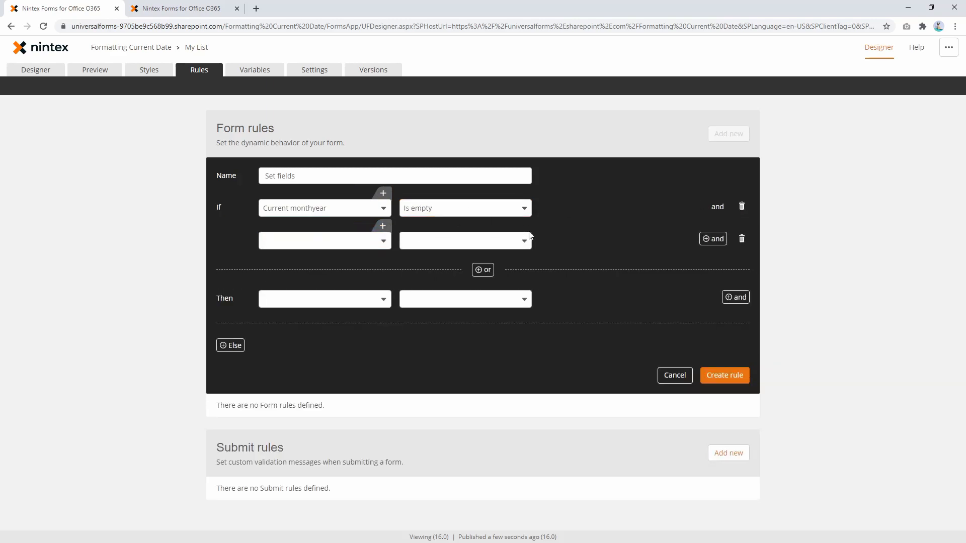
left_click(324, 241)
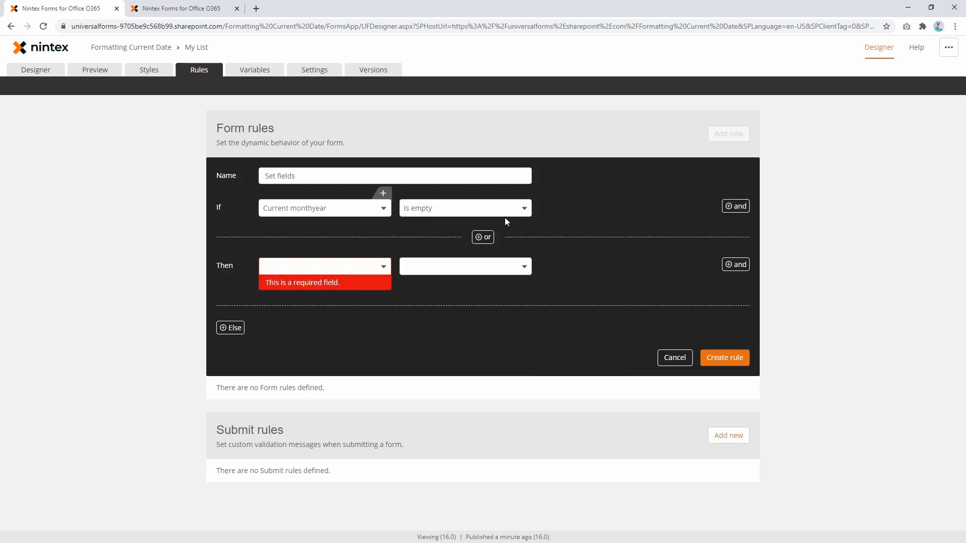
left_click(483, 236)
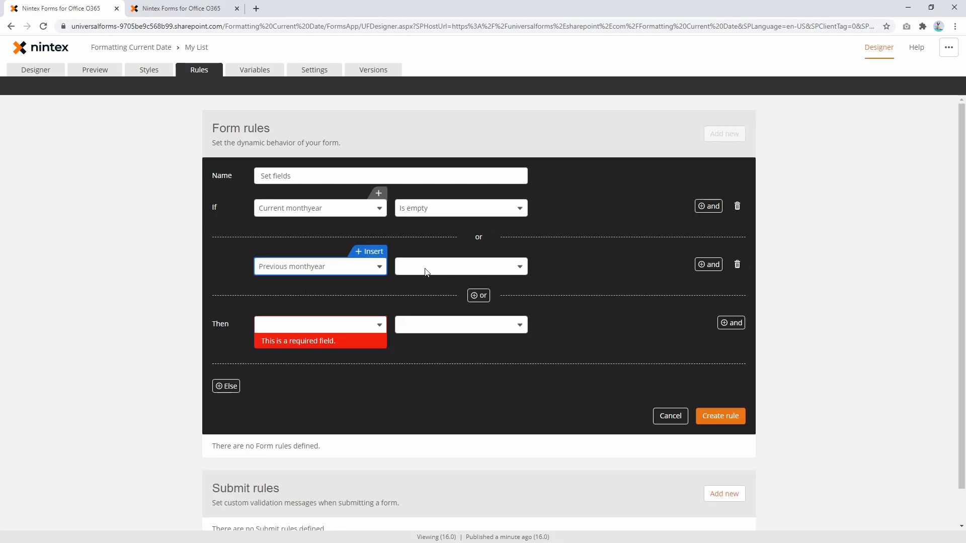
left_click(461, 265)
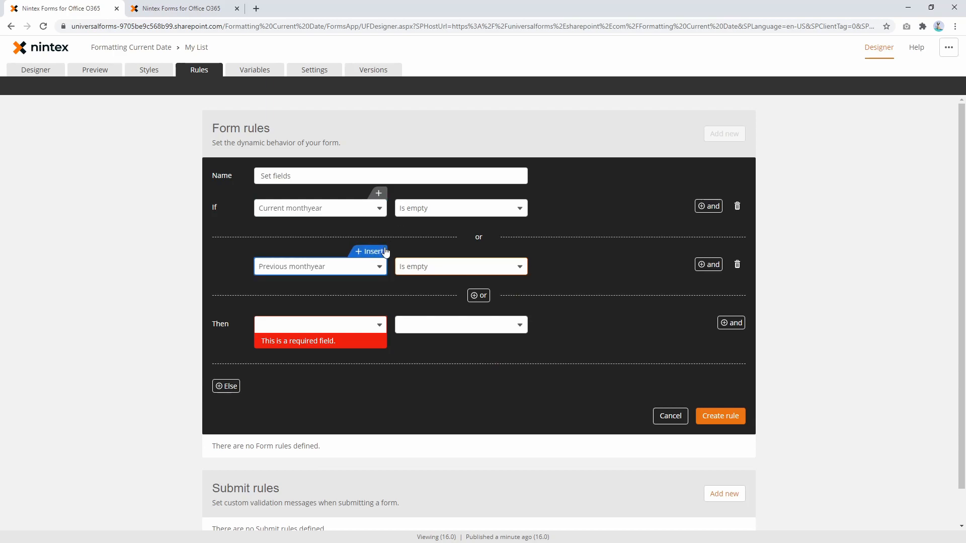
Set both month/year fields from the Current Month and Year and Previous Month variables and create the rule.
left_click(320, 324)
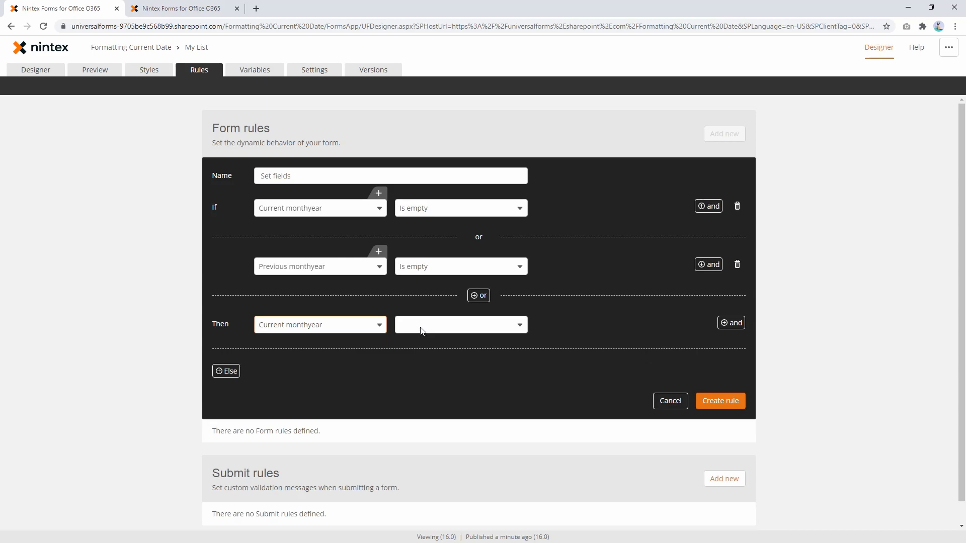
left_click(461, 324)
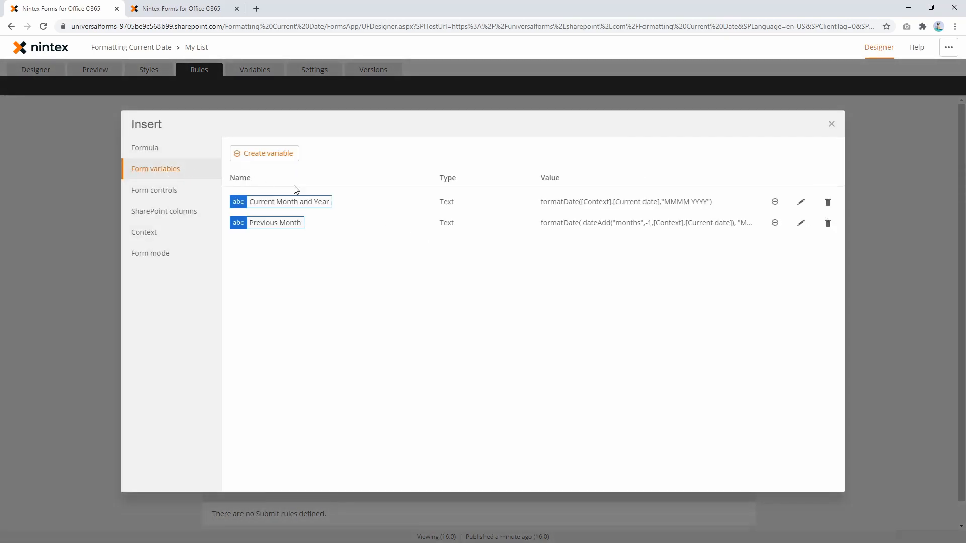
left_click(288, 201)
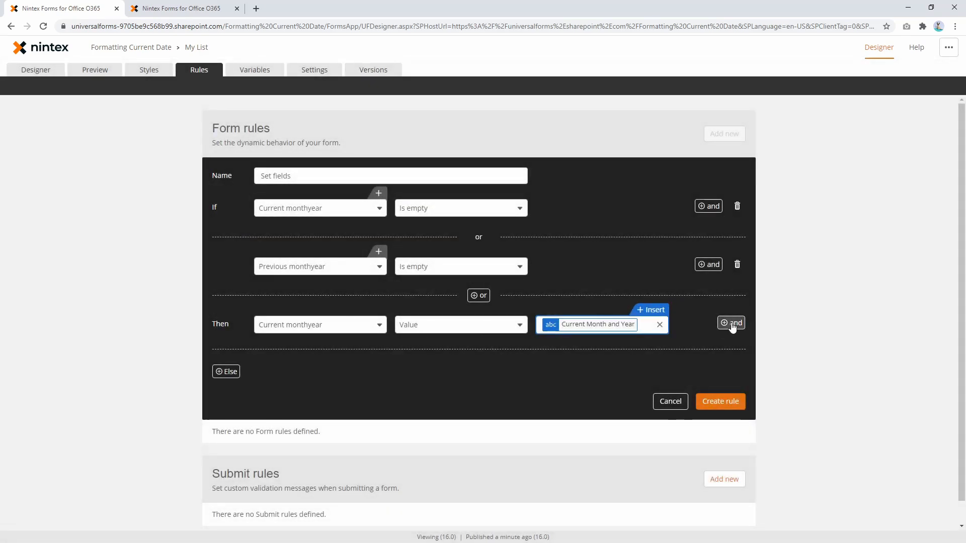
left_click(730, 323)
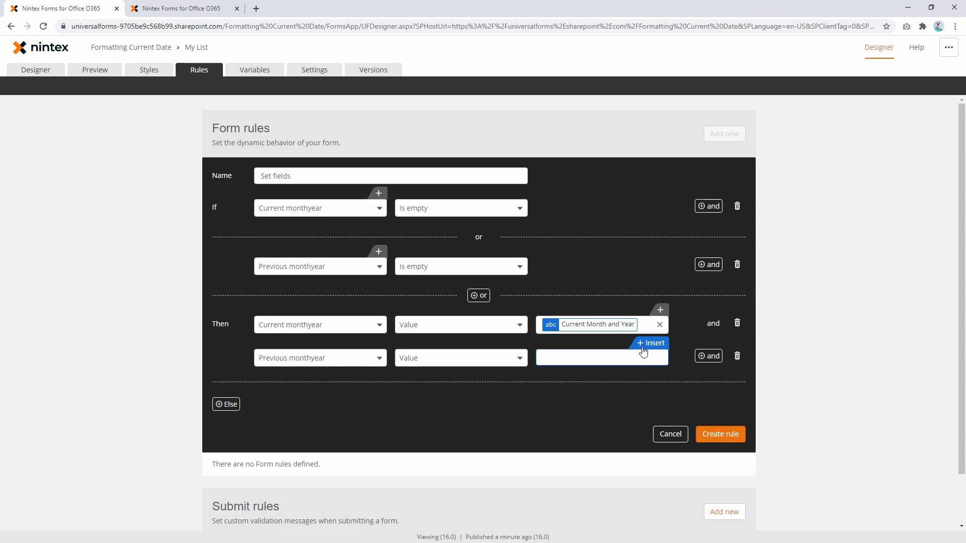
left_click(650, 343)
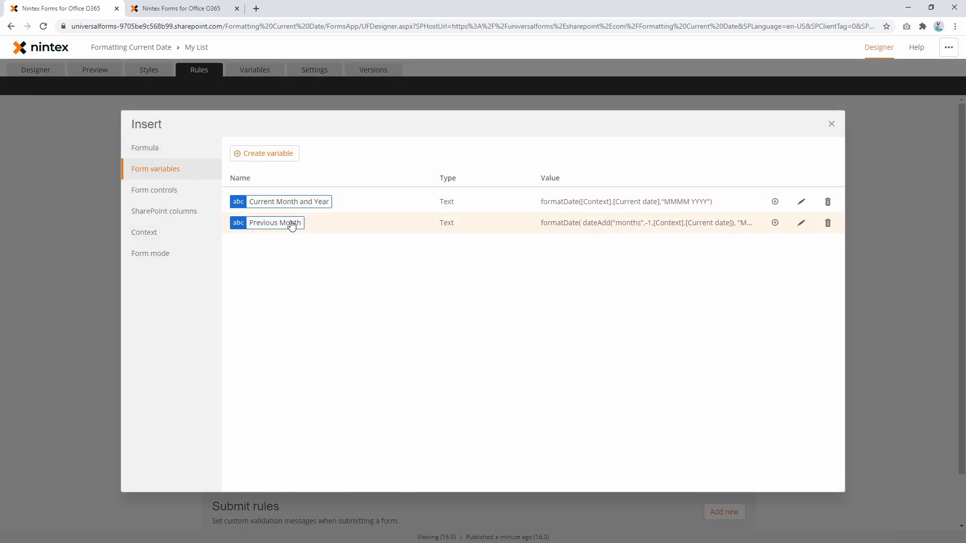
left_click(830, 124)
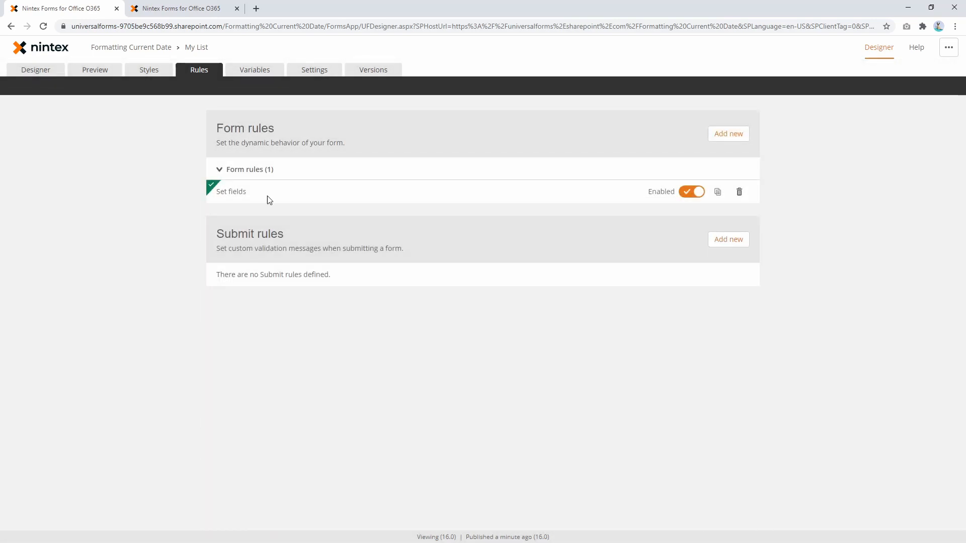
Publish version 17.0 and review the Previous Month formula in the Variables list.
left_click(36, 69)
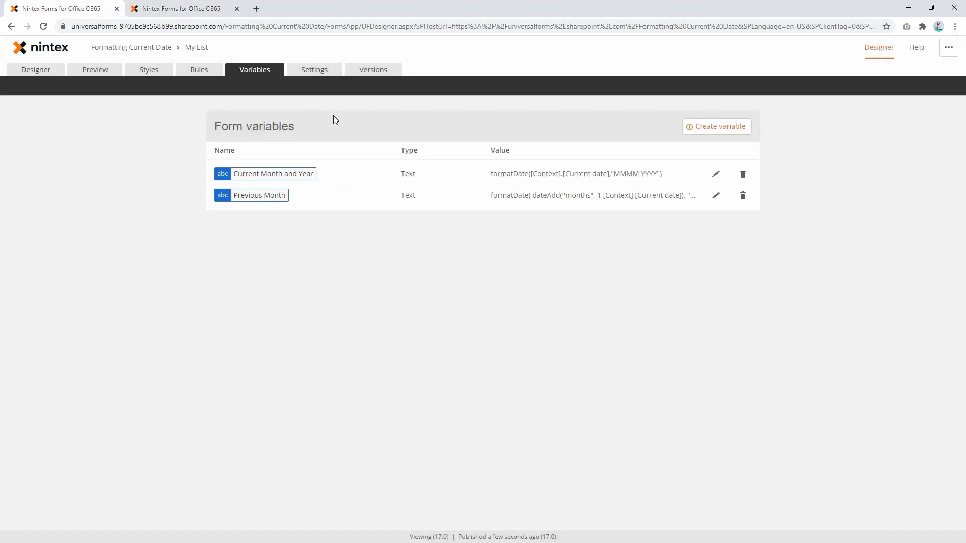
double_click(561, 195)
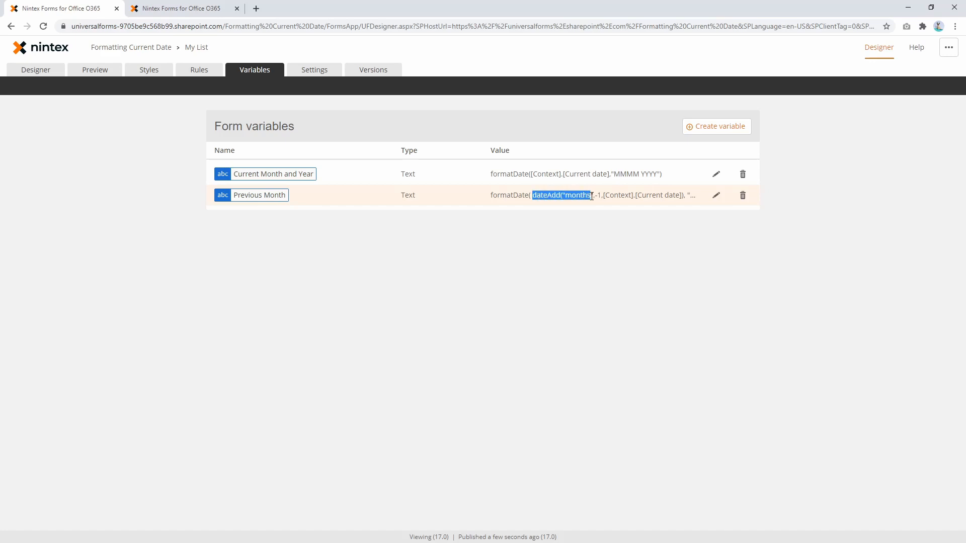